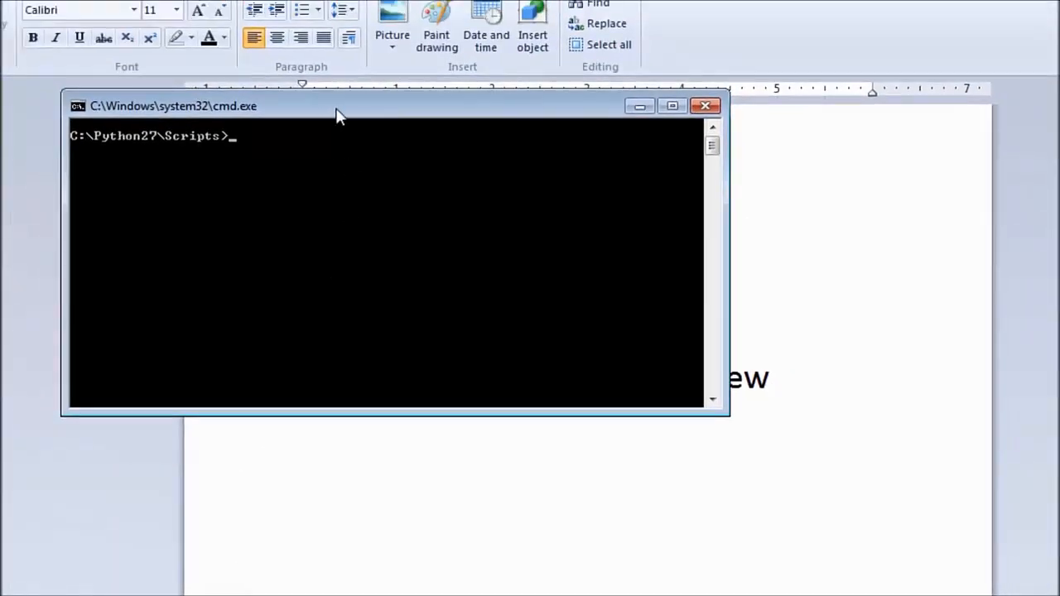
# - From C:\Python27\Scripts in Command Prompt, run ride.py to launch RIDE's welcome page
pyautogui.moveTo(335, 115); pyautogui.dragTo(550, 186)
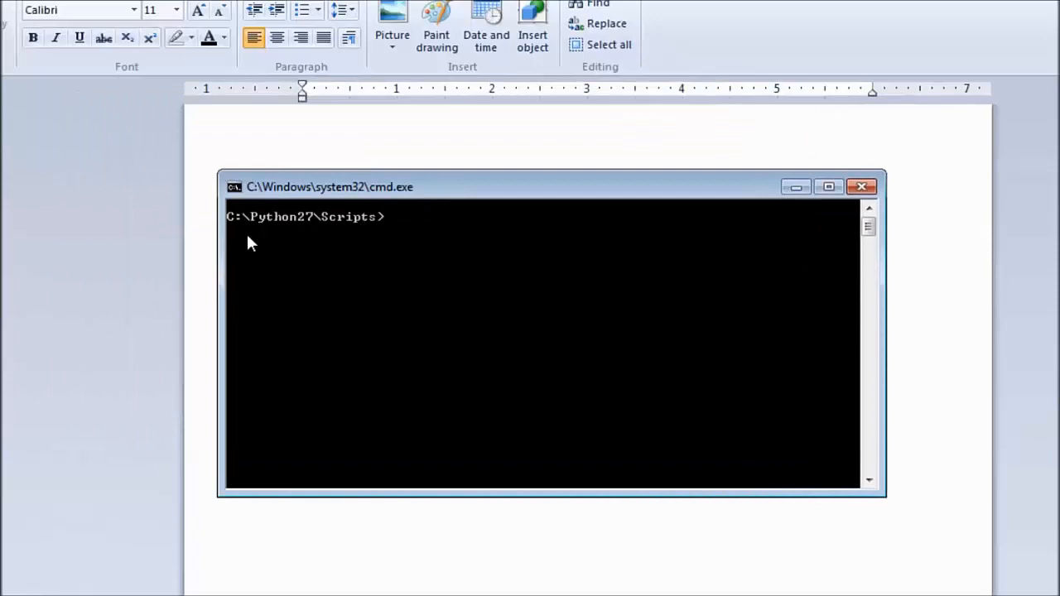
pyautogui.moveTo(272, 232)
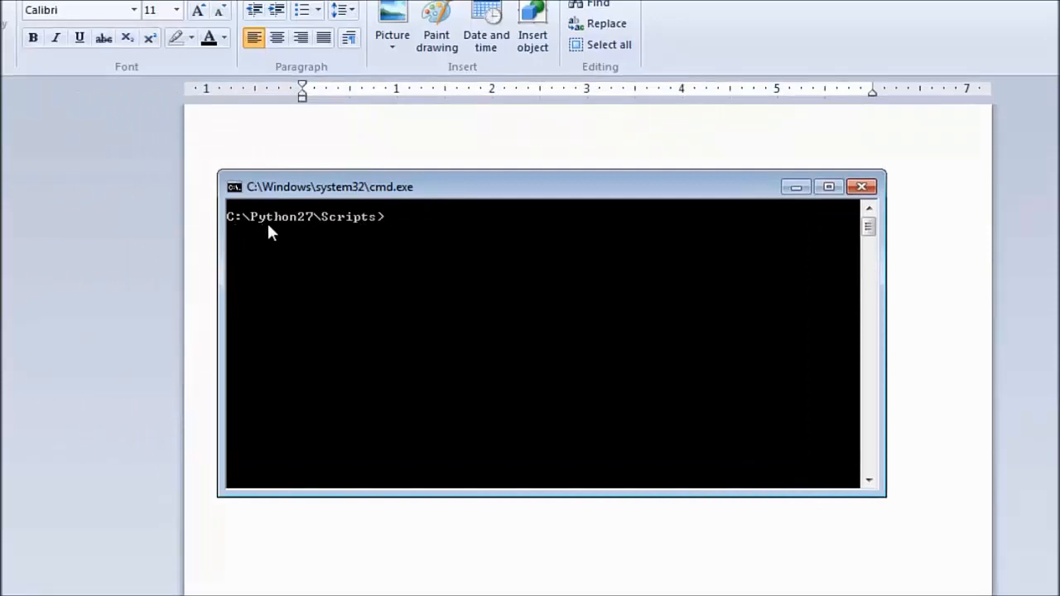
pyautogui.moveTo(295, 228)
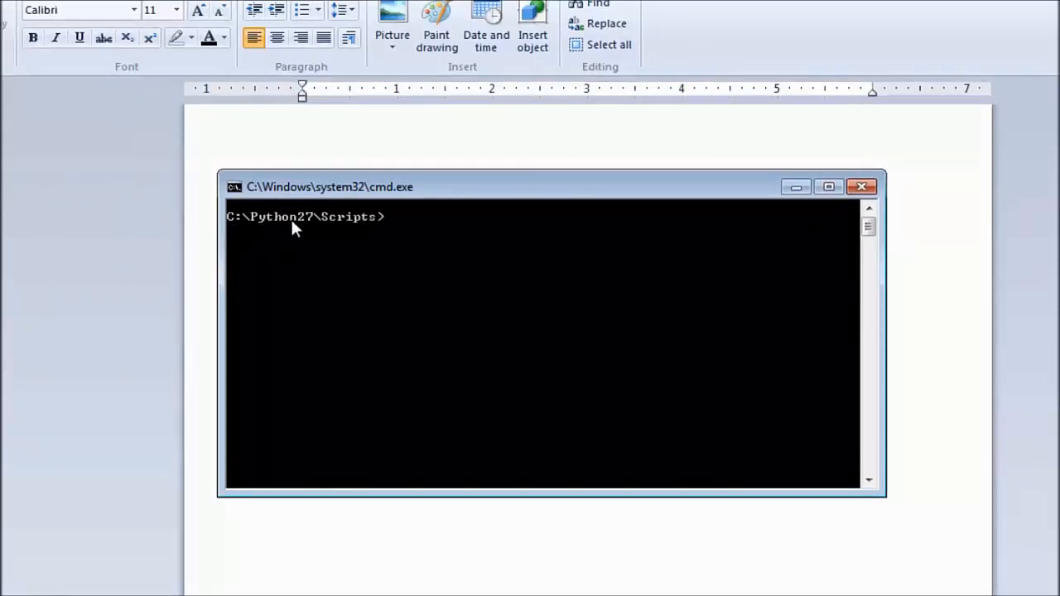
pyautogui.moveTo(360, 231)
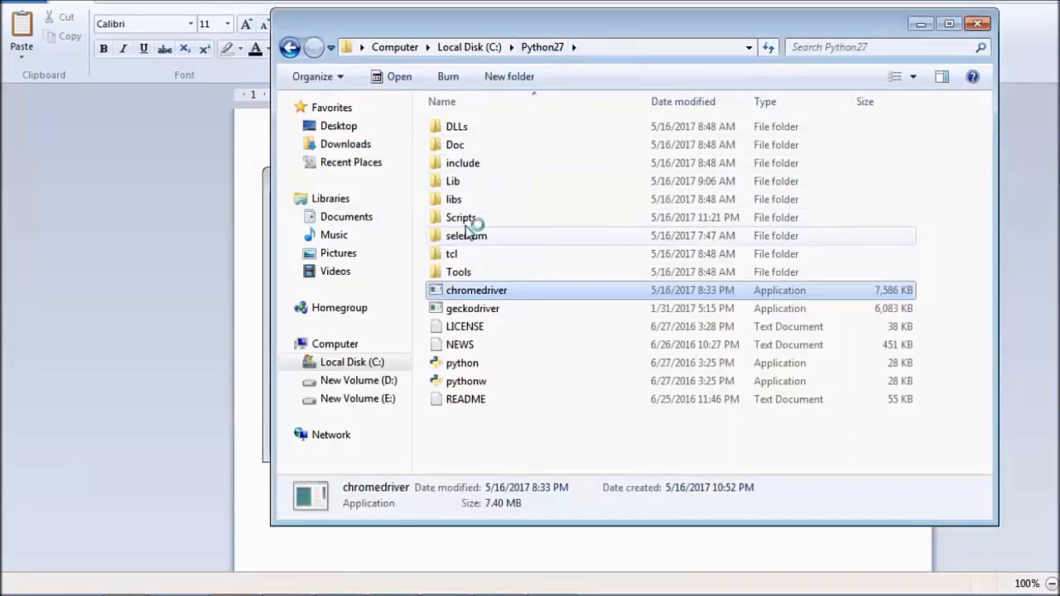
pyautogui.doubleClick(460, 217)
pyautogui.write('cd C:\\Python27\\Scripts')
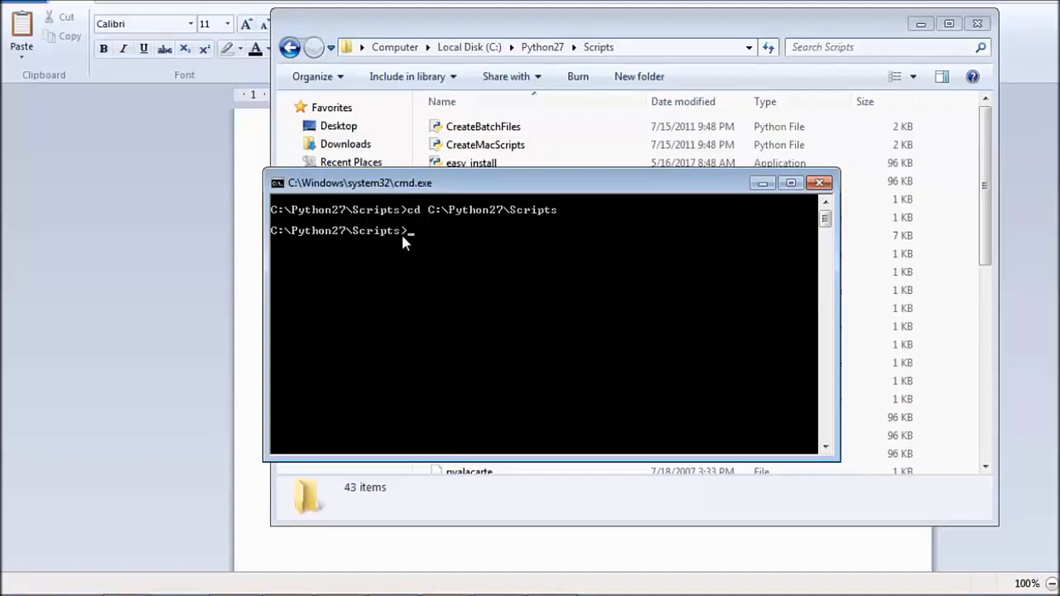
pyautogui.write('r')
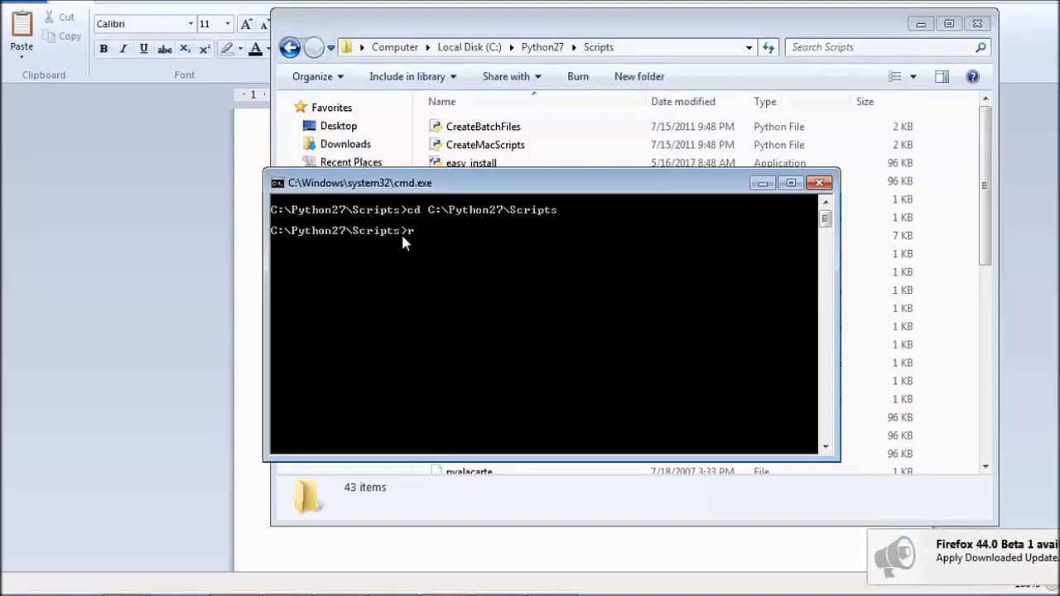
pyautogui.write('ide.py')
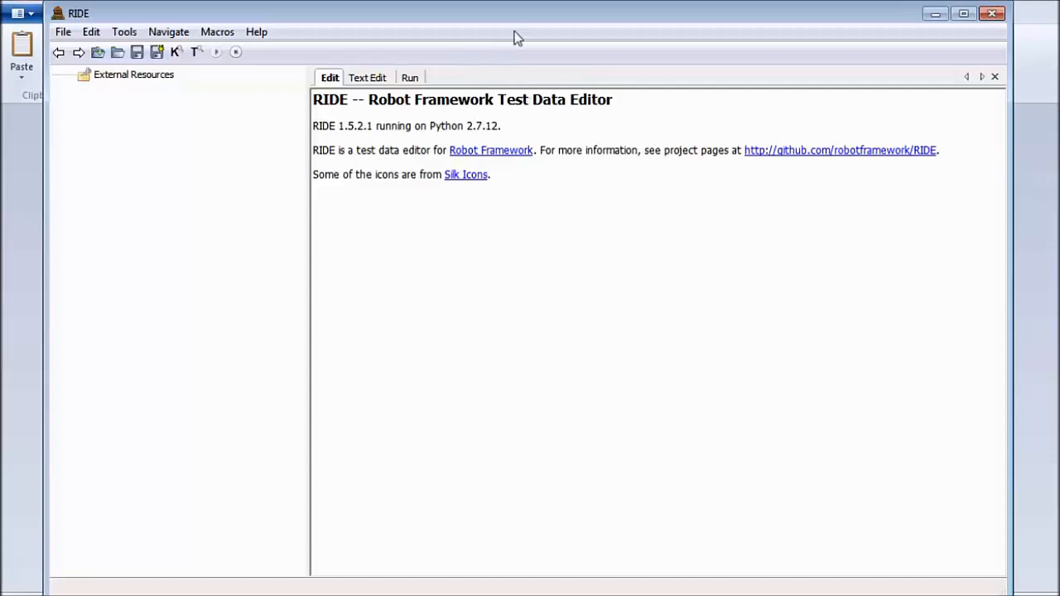
pyautogui.moveTo(434, 66)
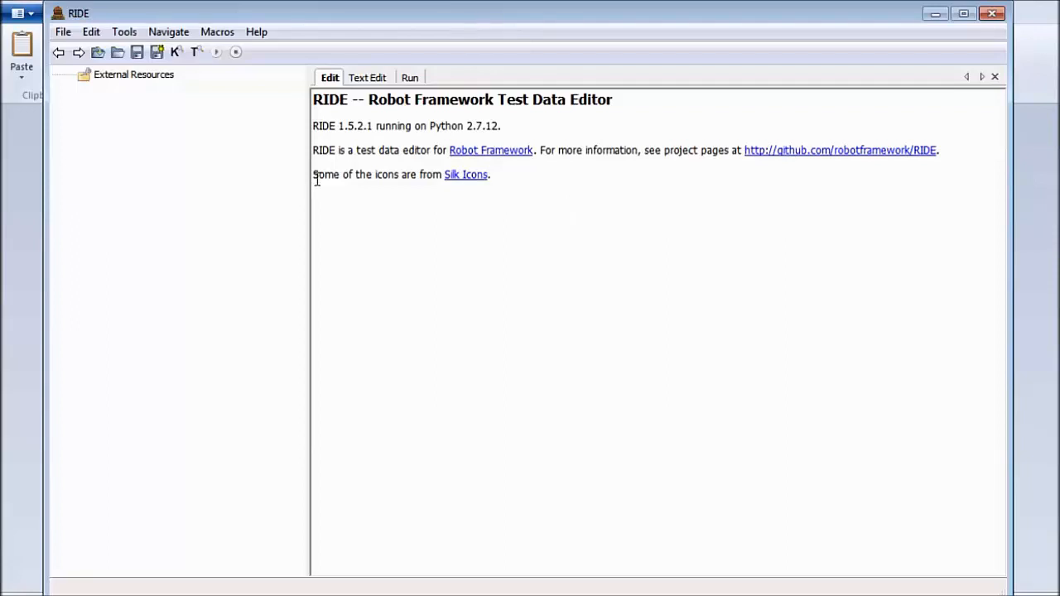
# - Show RIDE's File menu with its project, suite and save commands
pyautogui.click(63, 31)
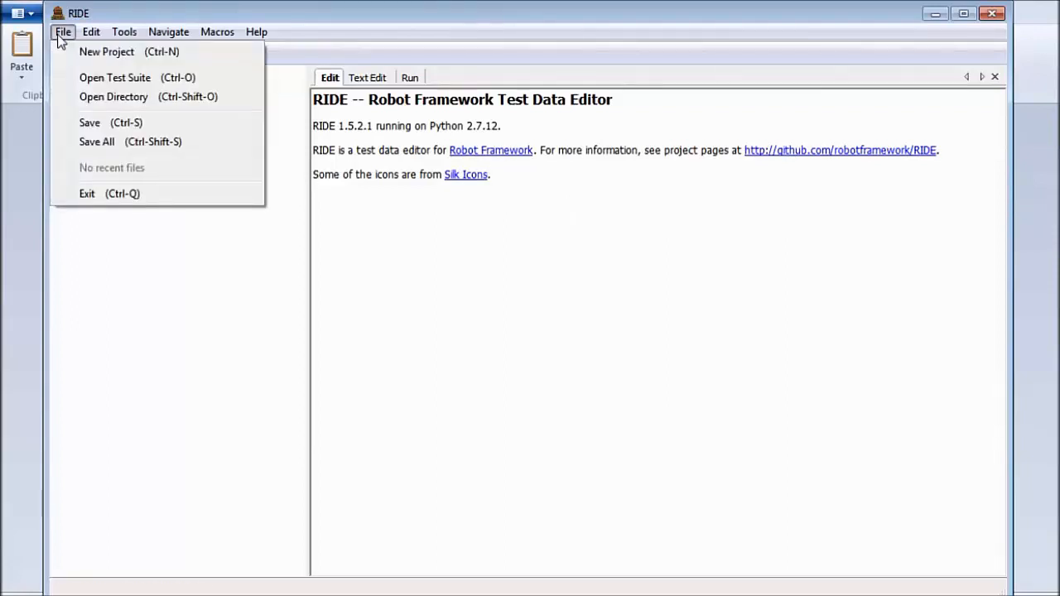
pyautogui.moveTo(101, 51)
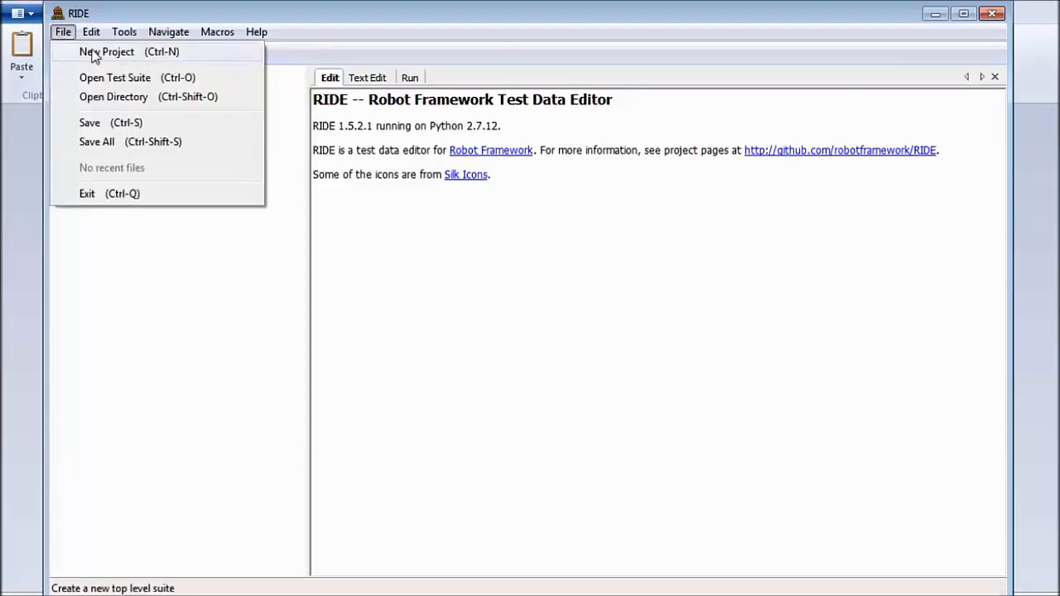
pyautogui.moveTo(114, 63)
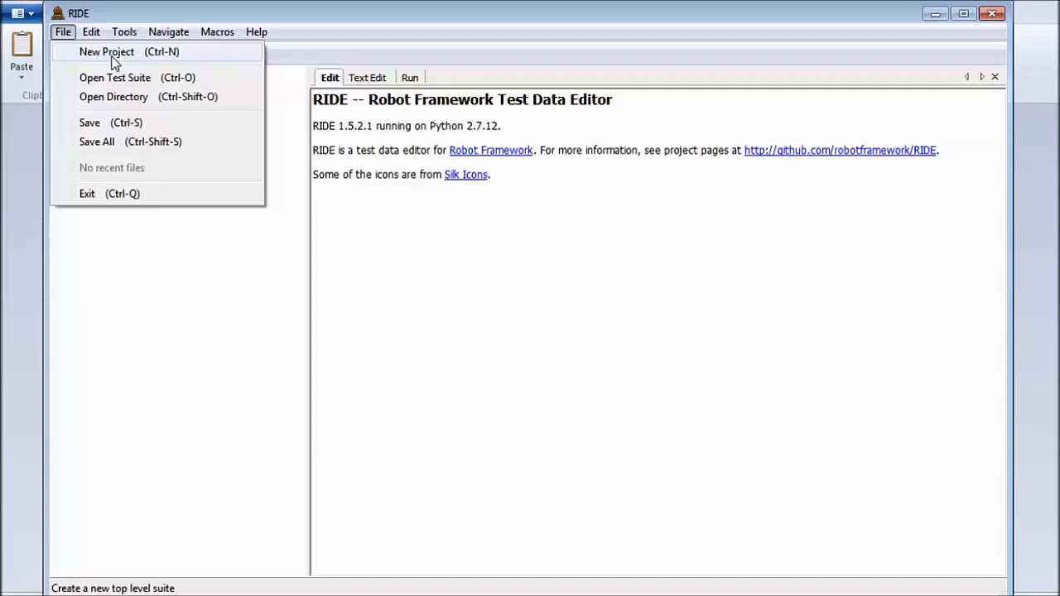
pyautogui.moveTo(125, 63)
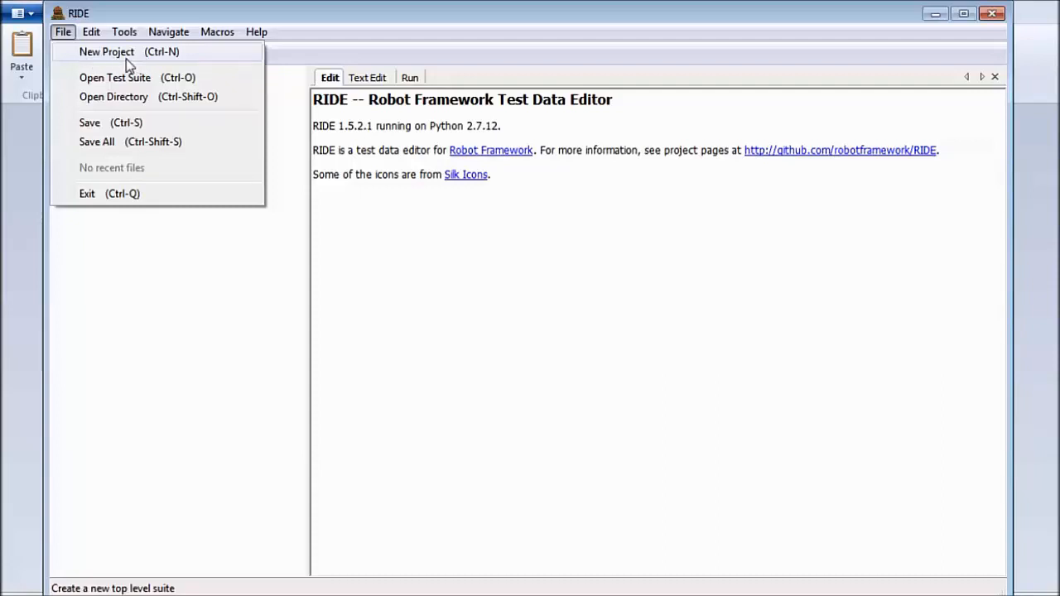
# - Start a new project and choose a new TestingWorld folder on drive E as its parent directory
pyautogui.click(106, 51)
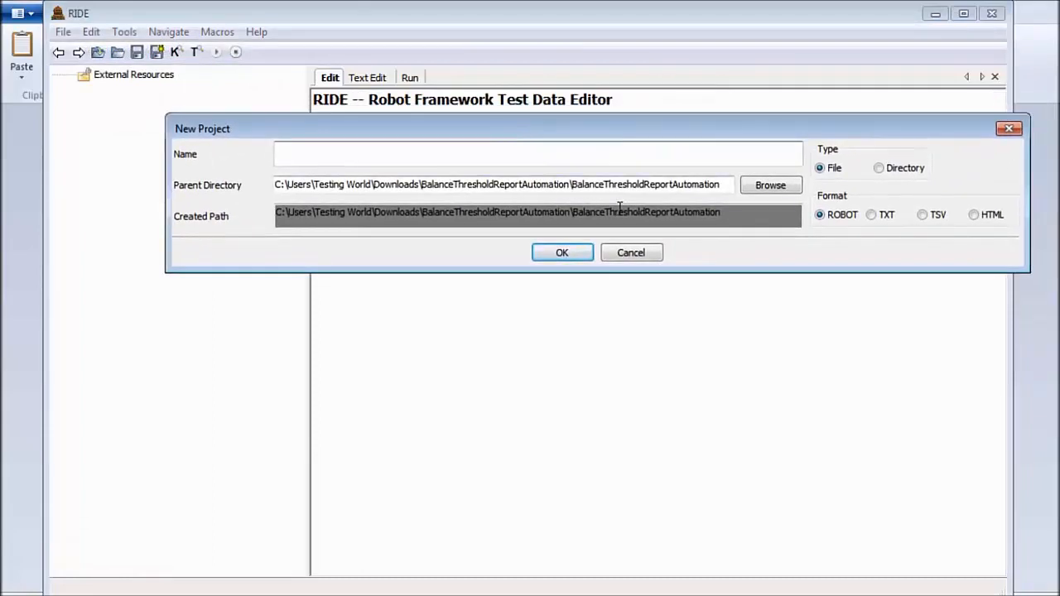
pyautogui.moveTo(692, 200)
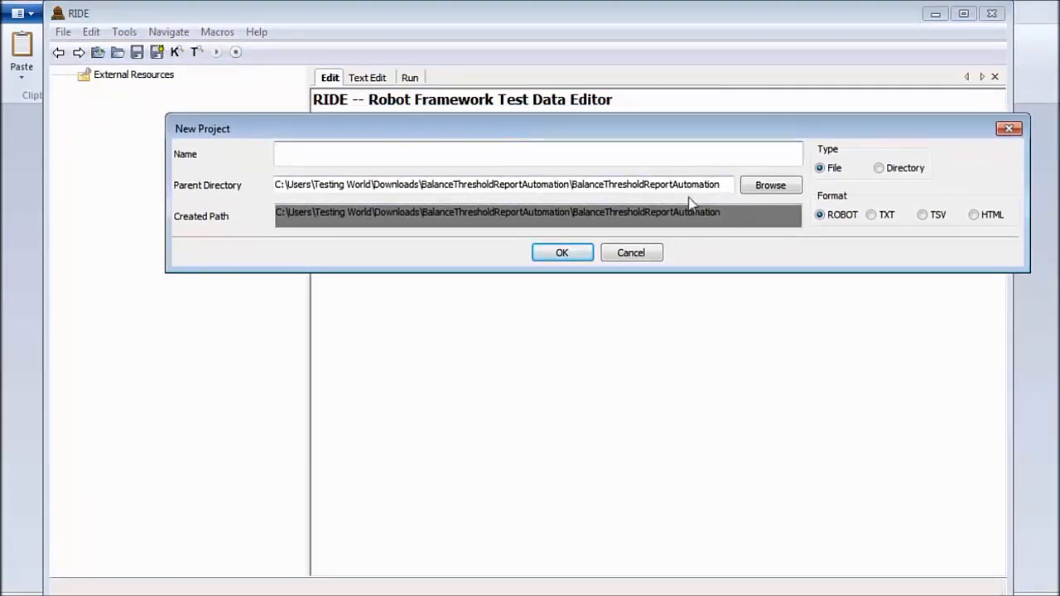
pyautogui.moveTo(794, 192)
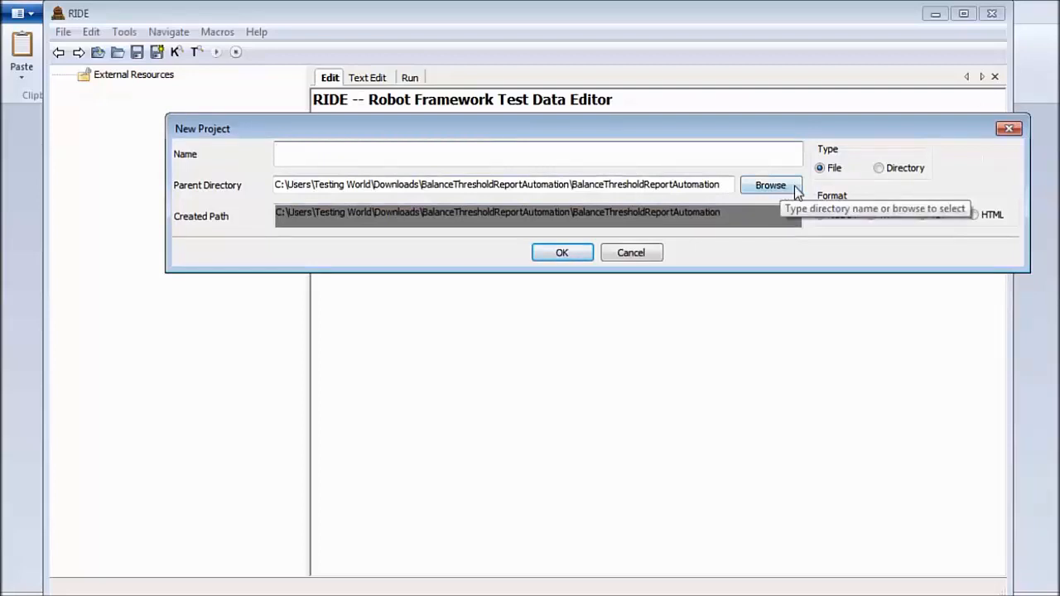
pyautogui.click(770, 186)
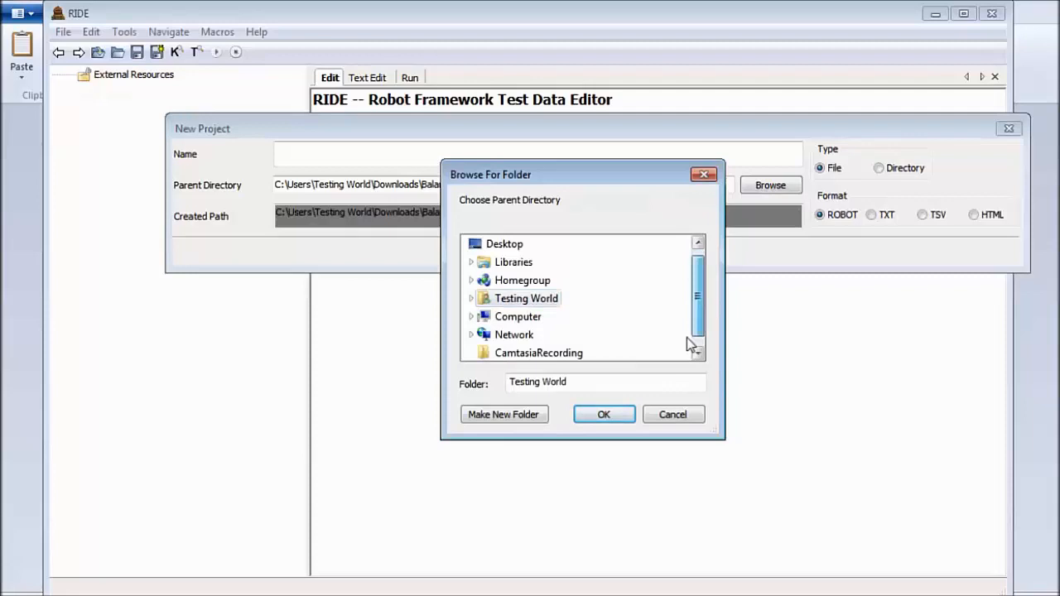
pyautogui.click(517, 316)
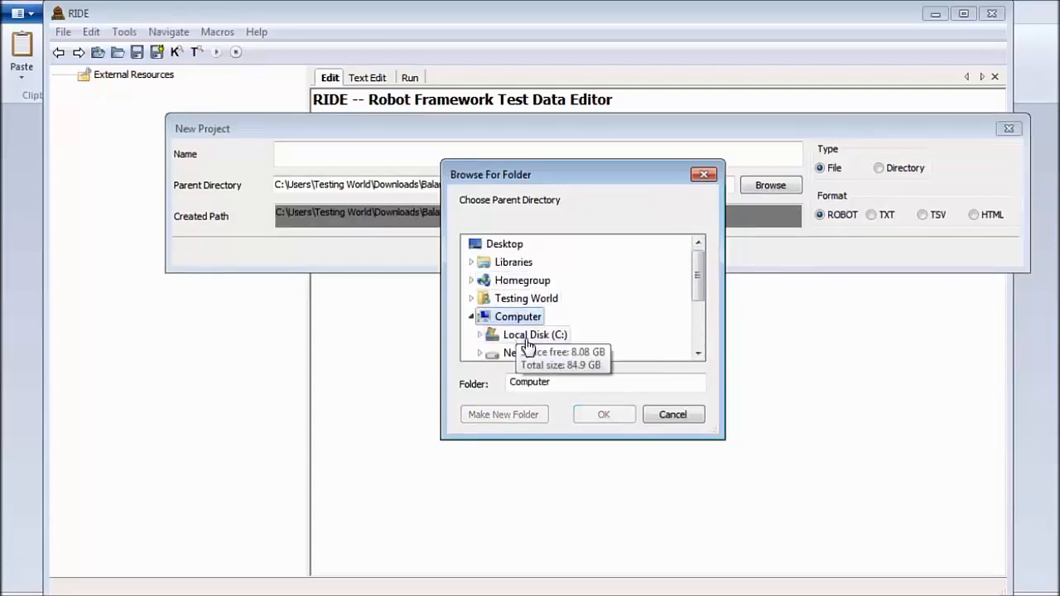
pyautogui.scroll(-3)
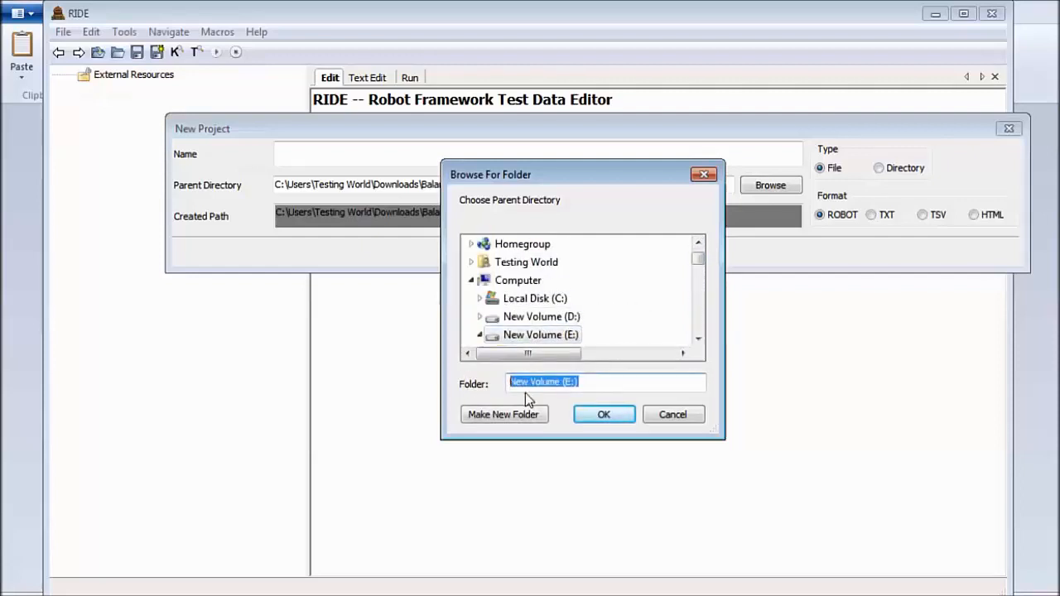
pyautogui.click(504, 414)
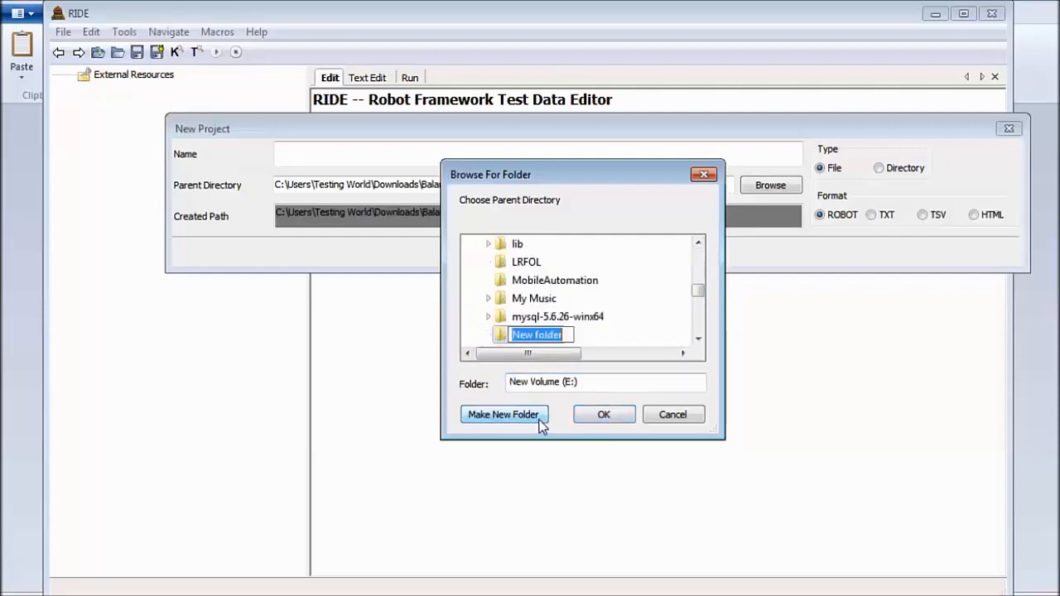
pyautogui.write('TestingWorld')
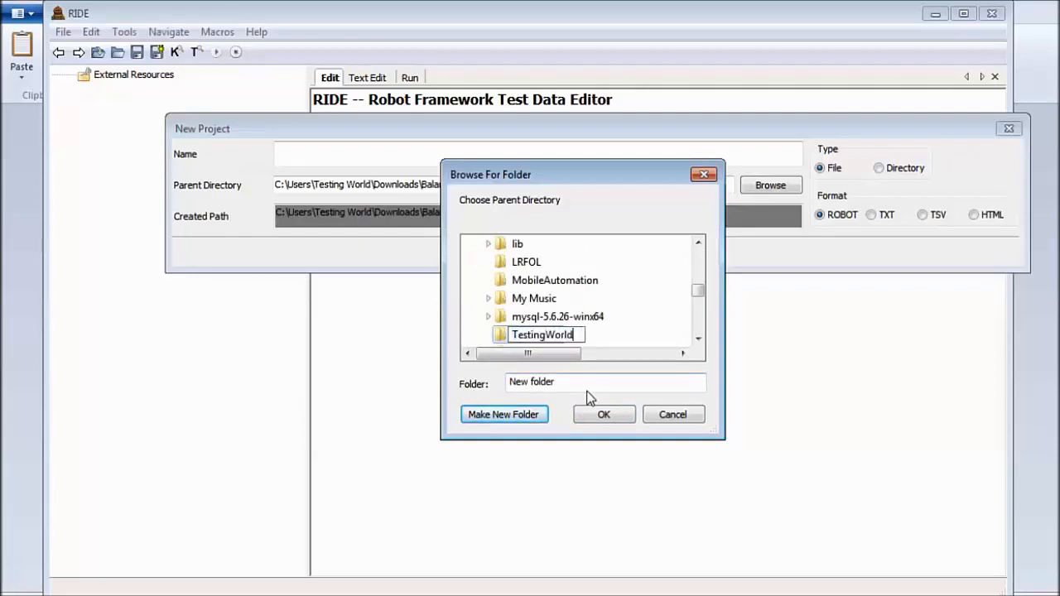
pyautogui.click(603, 414)
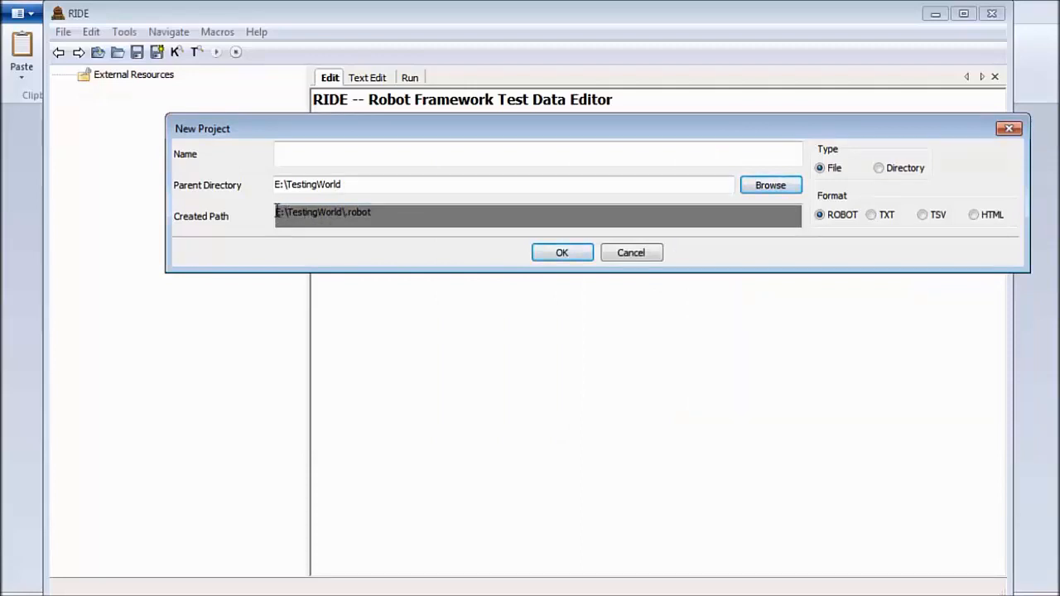
# - Name the project 'Automtion1' and choose its project type
pyautogui.tripleClick(372, 212)
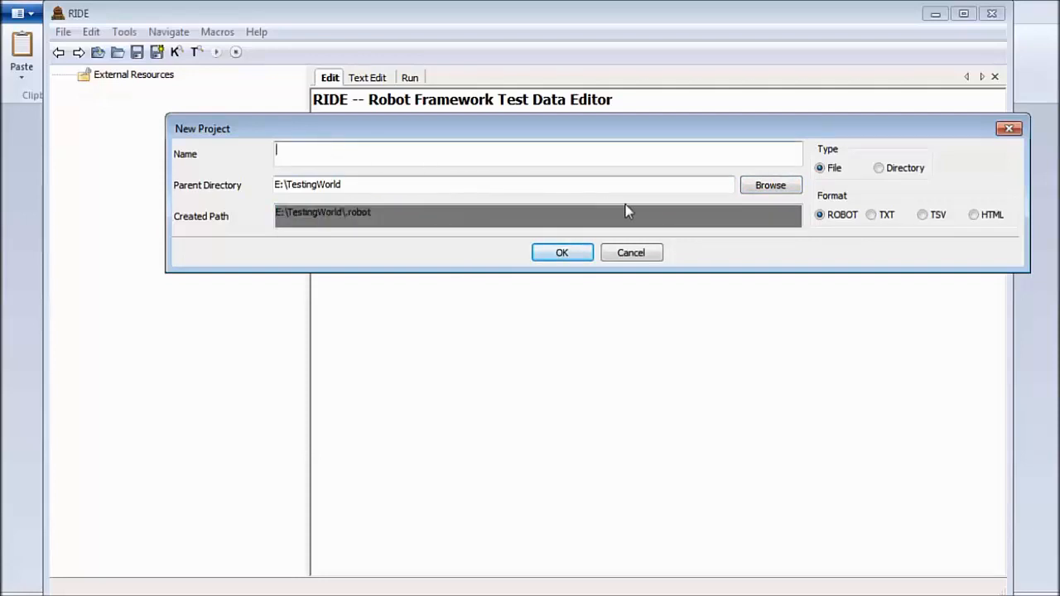
pyautogui.write('Automtion1')
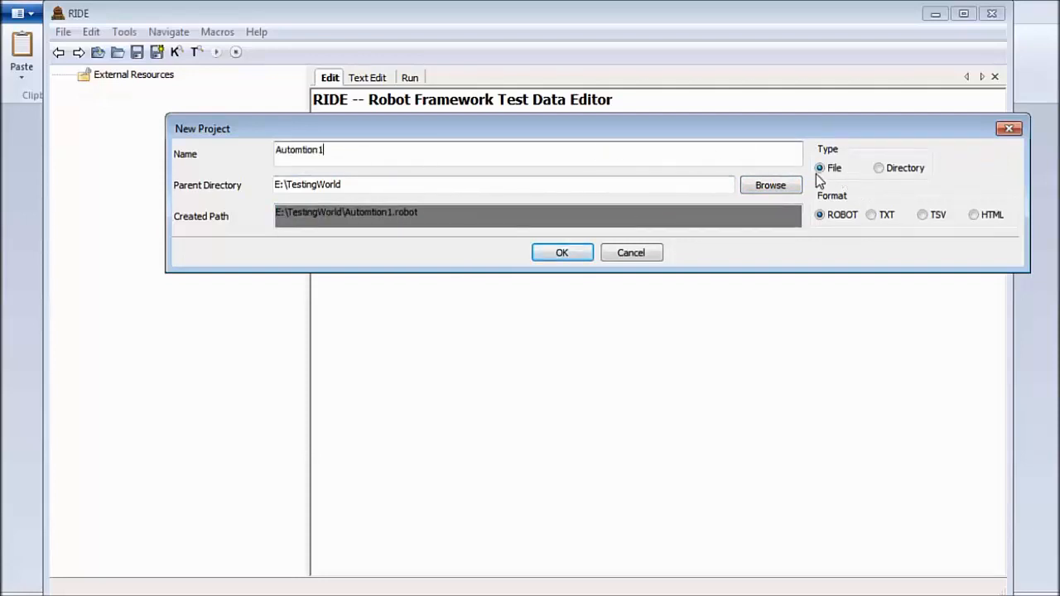
pyautogui.click(874, 167)
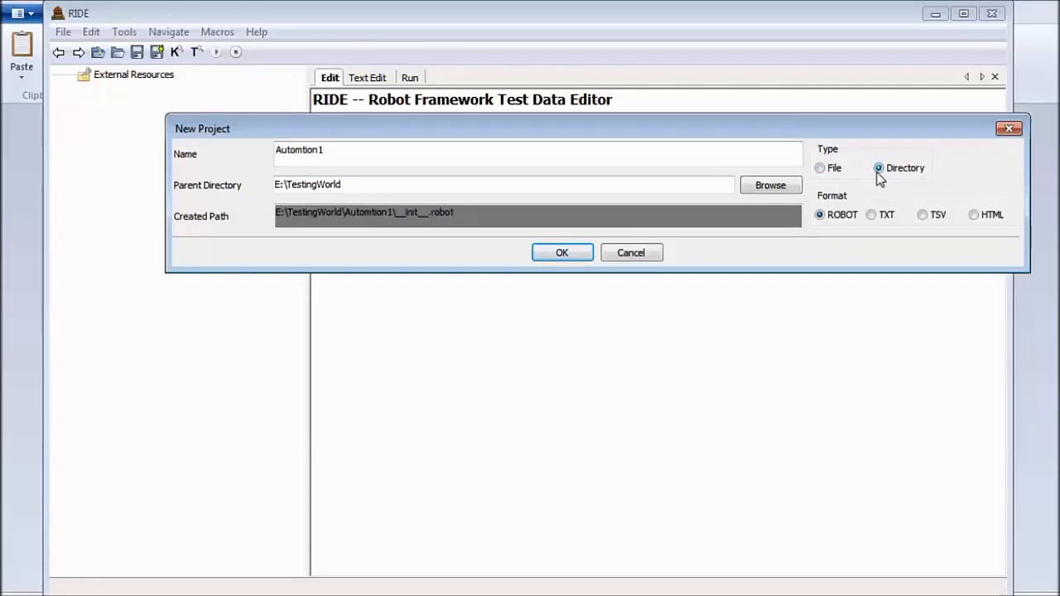
pyautogui.click(820, 169)
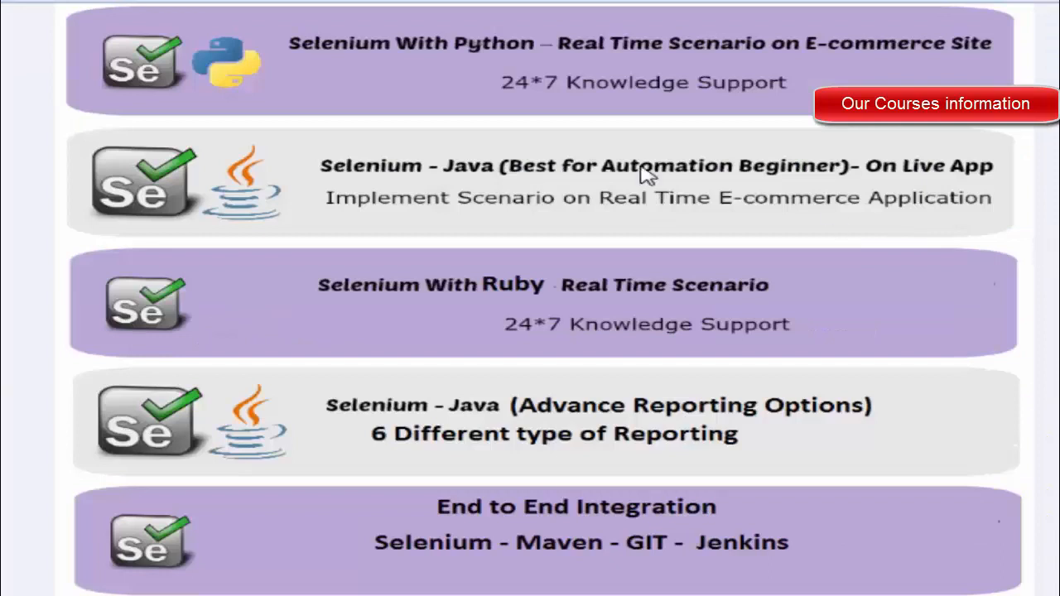
pyautogui.moveTo(358, 202)
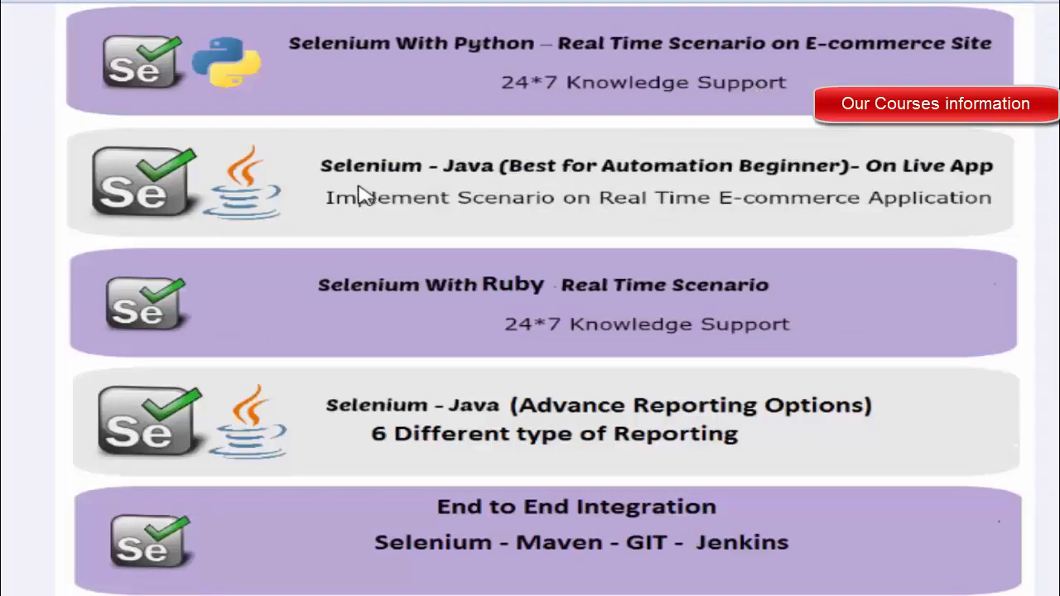
pyautogui.scroll(-3)
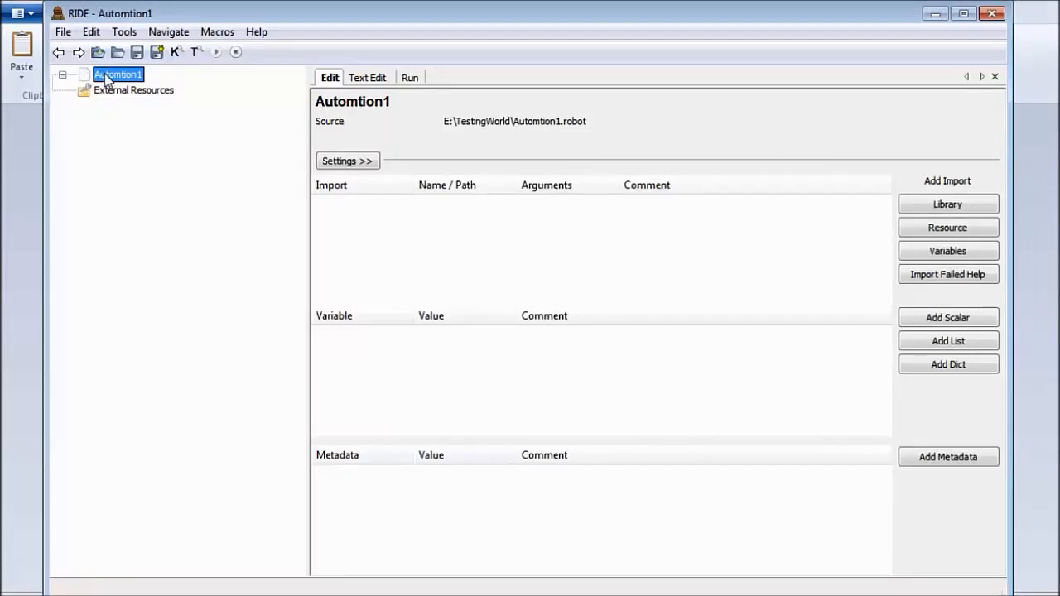
pyautogui.rightClick(116, 75)
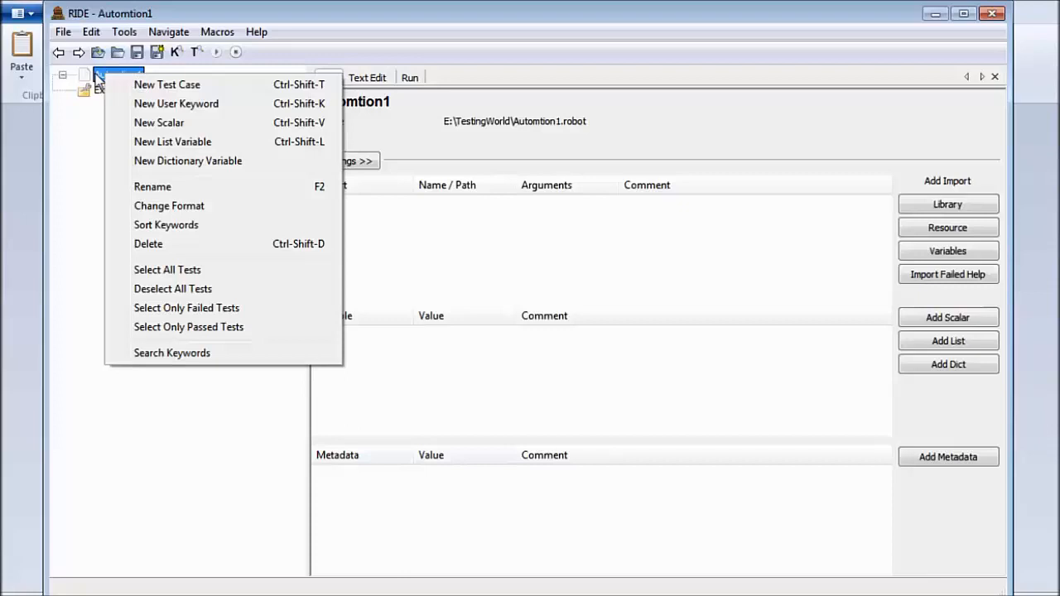
pyautogui.moveTo(166, 89)
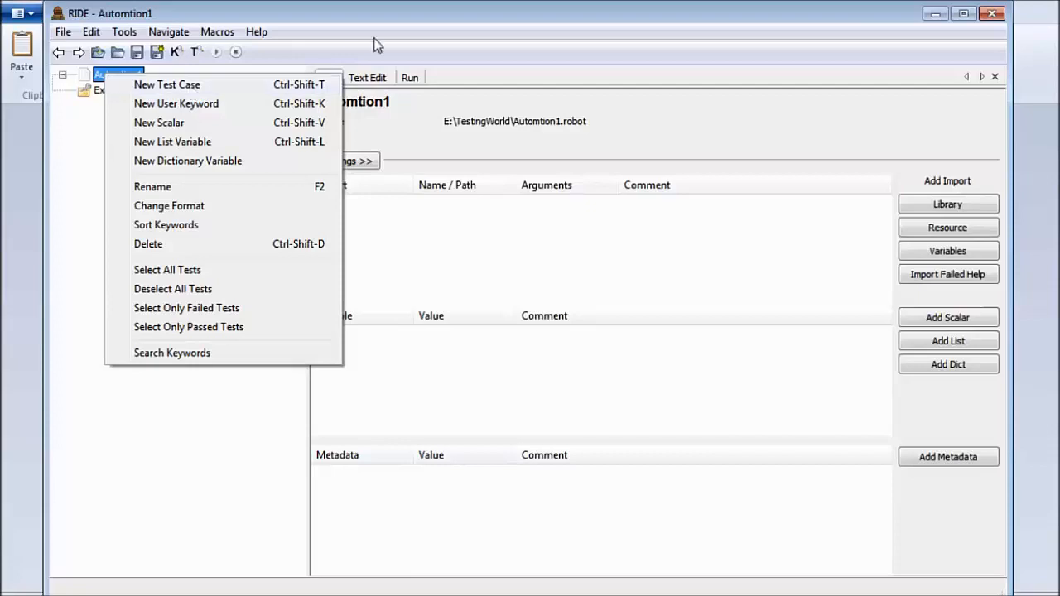
pyautogui.click(301, 205)
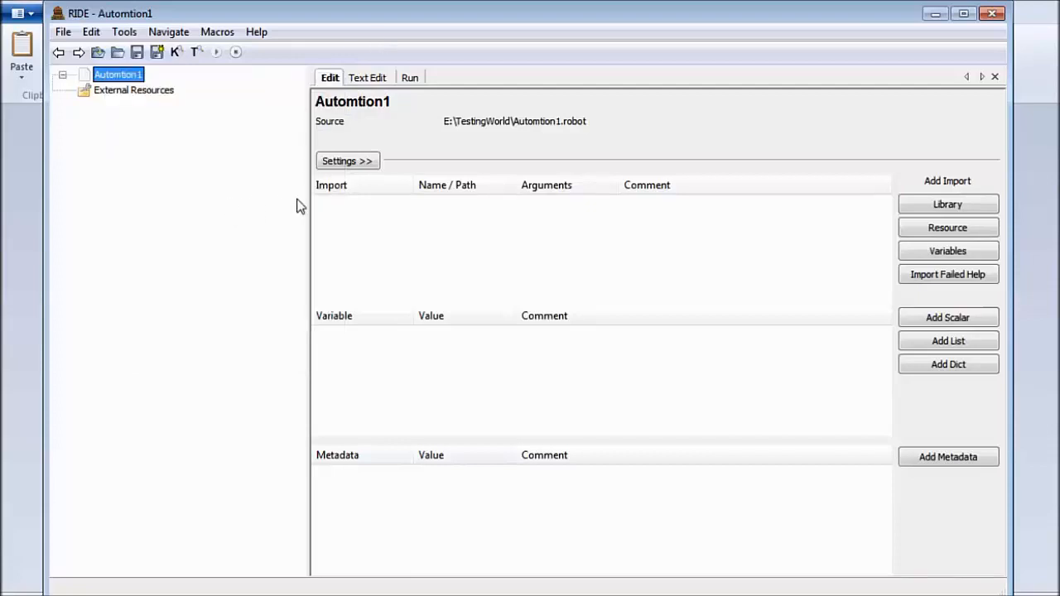
pyautogui.moveTo(424, 222)
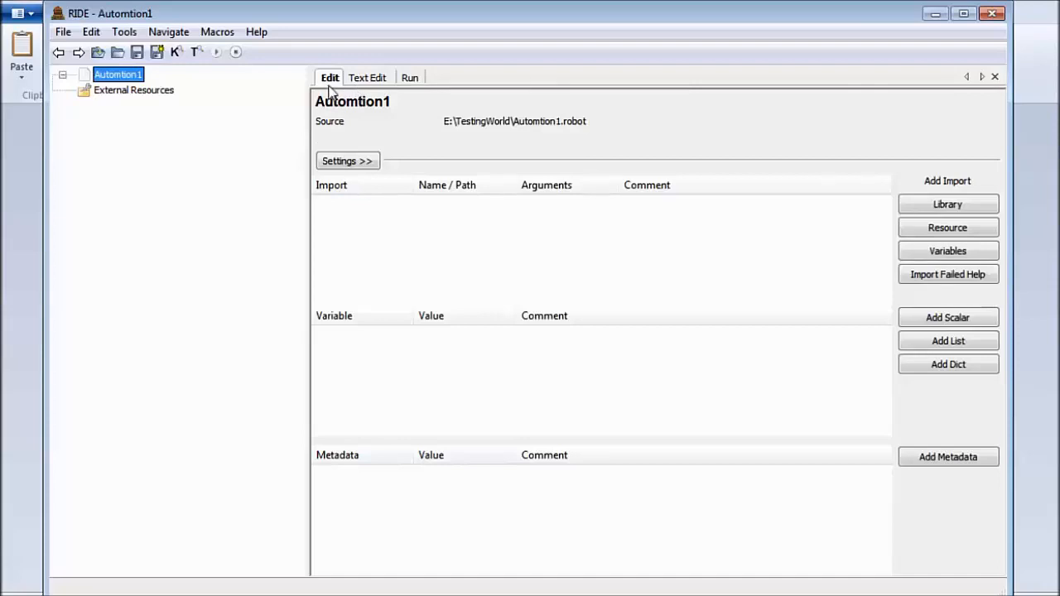
# - View the project's Edit, Text Edit and Run pages in turn, finishing on the Run page with the pybot profile
pyautogui.click(411, 78)
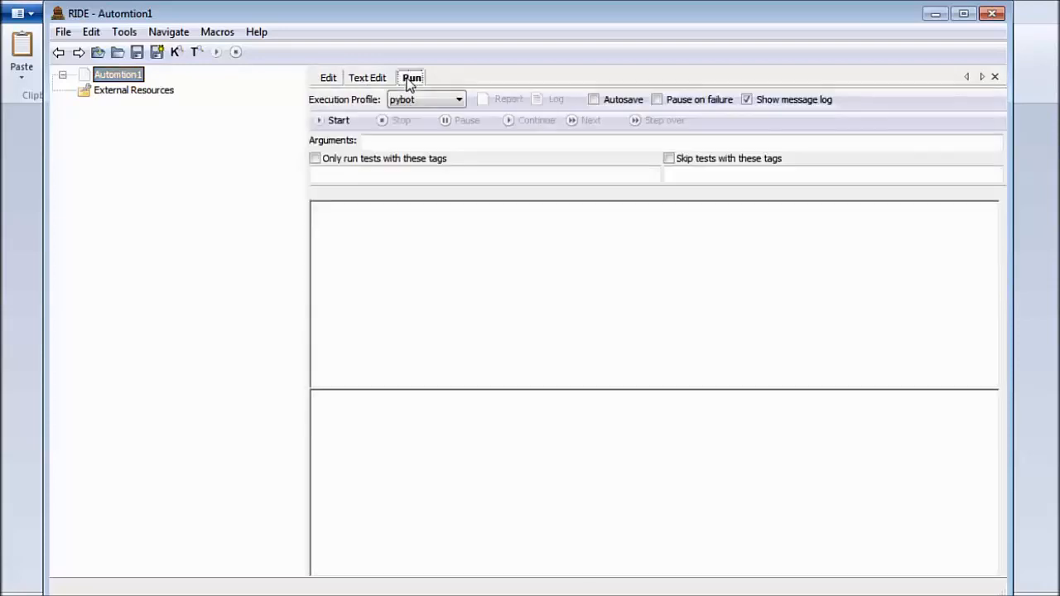
pyautogui.click(328, 78)
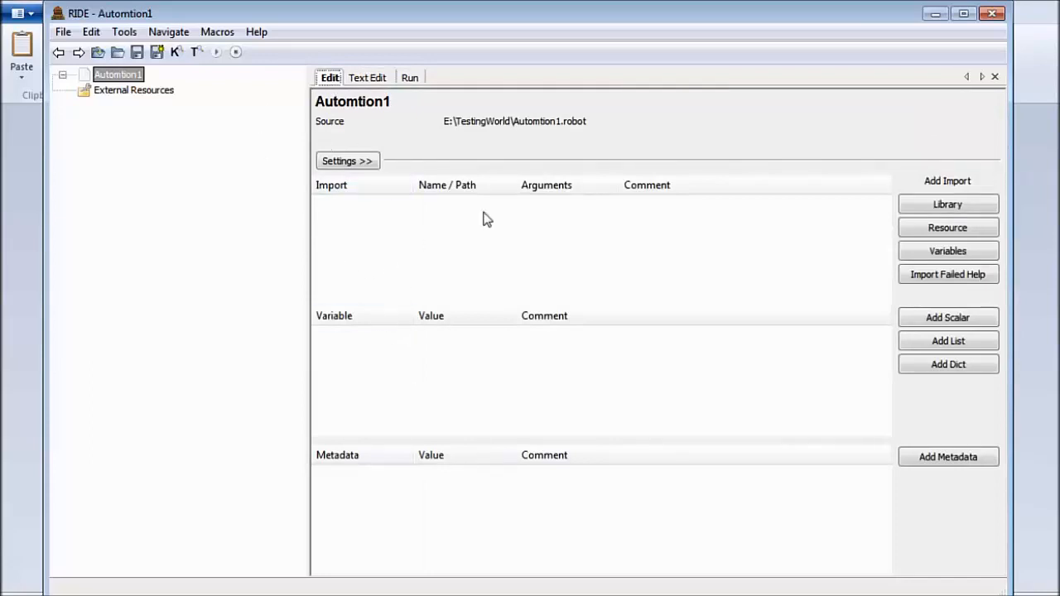
pyautogui.moveTo(997, 487)
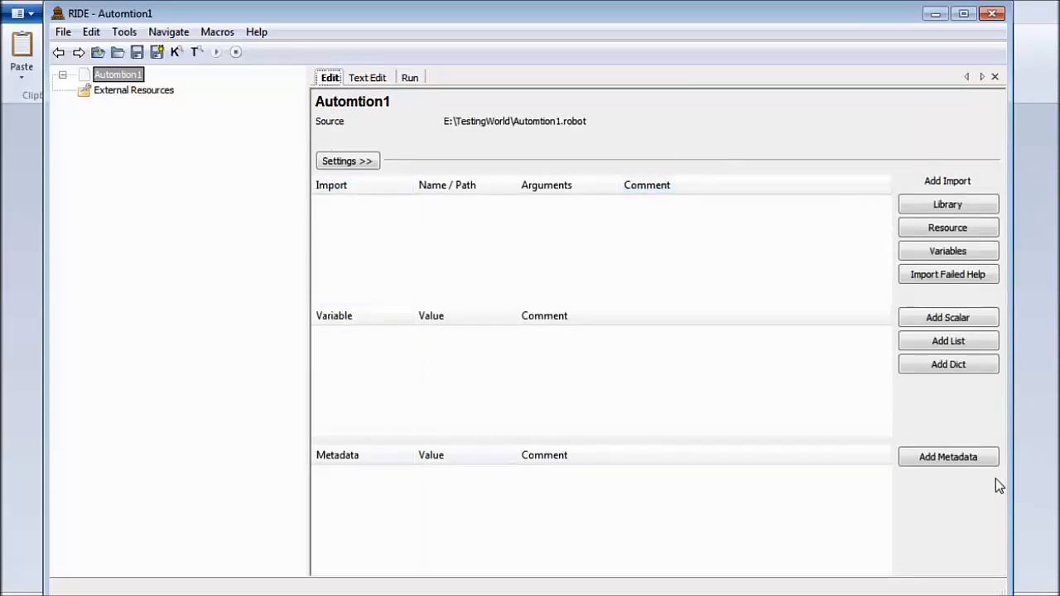
pyautogui.moveTo(970, 206)
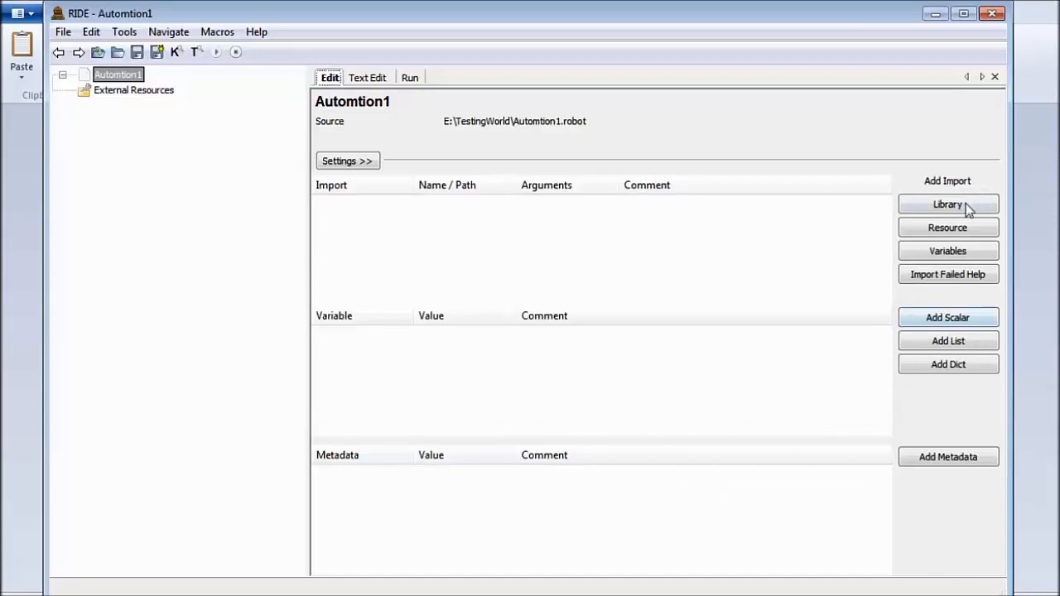
pyautogui.moveTo(954, 264)
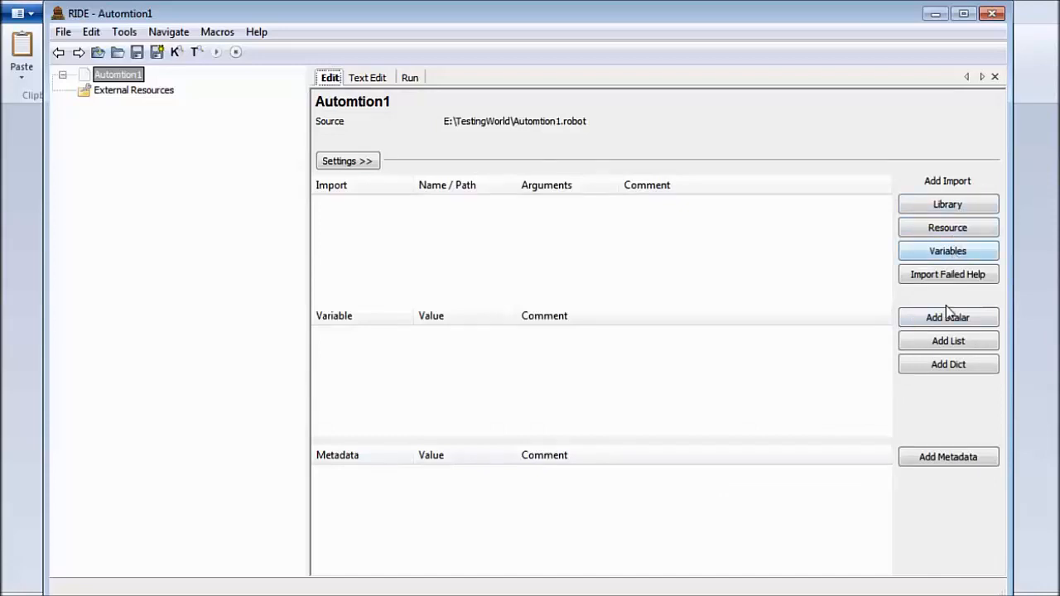
pyautogui.moveTo(948, 364)
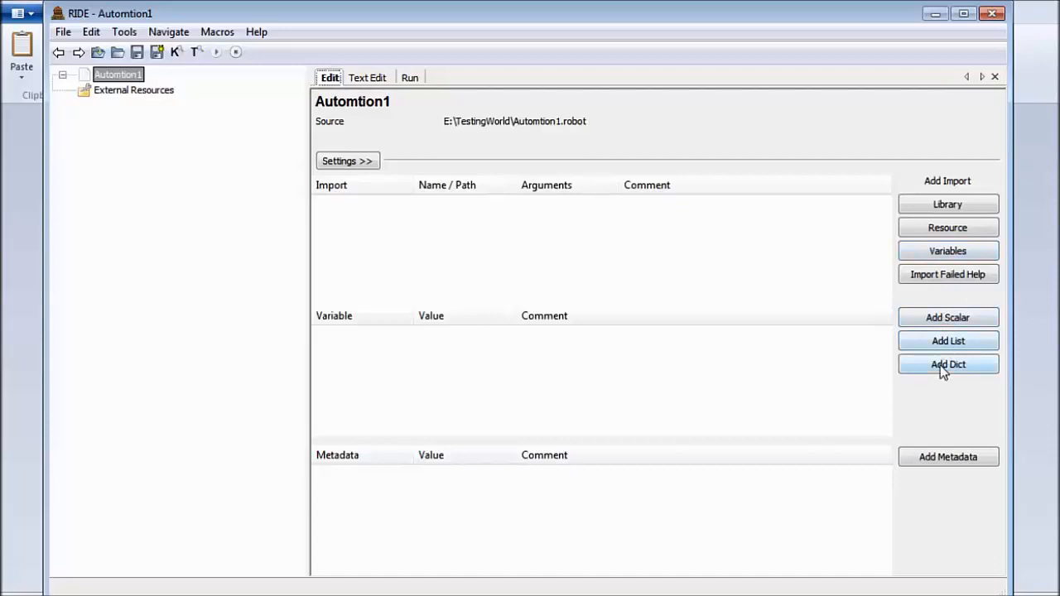
pyautogui.moveTo(705, 357)
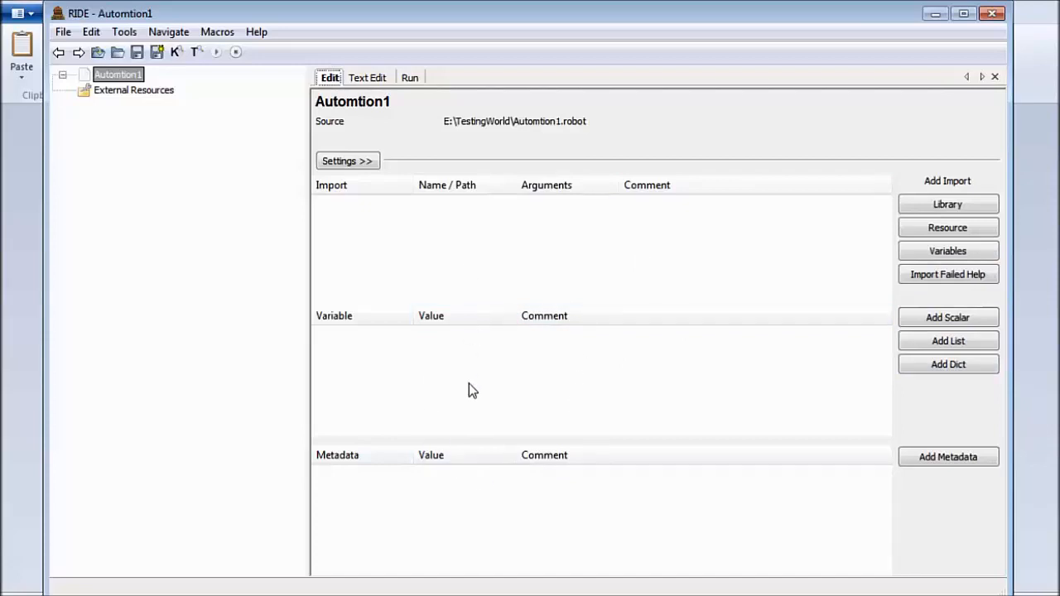
pyautogui.click(368, 78)
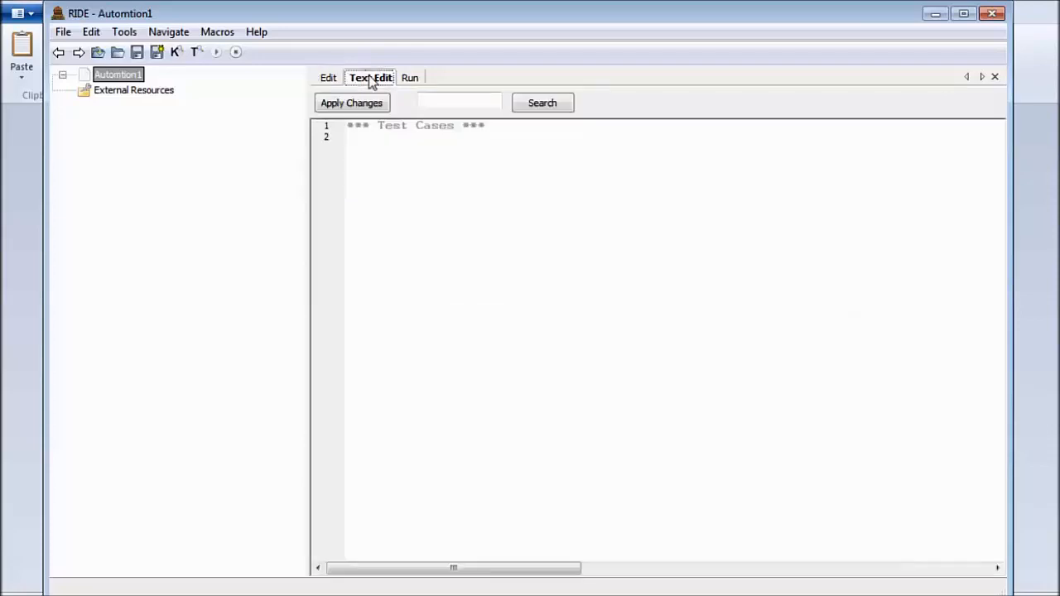
pyautogui.click(328, 77)
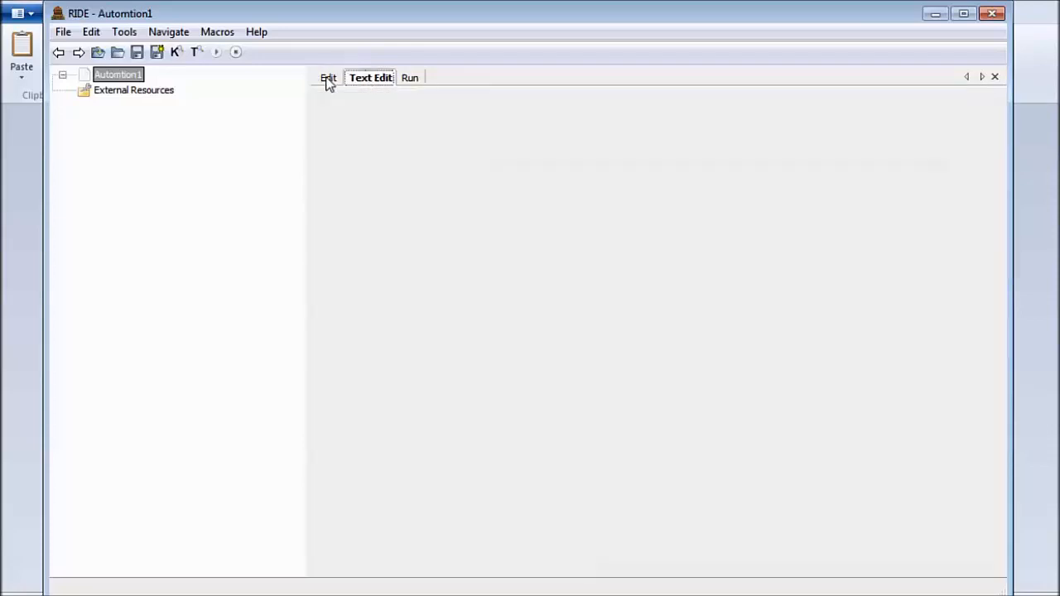
pyautogui.click(328, 78)
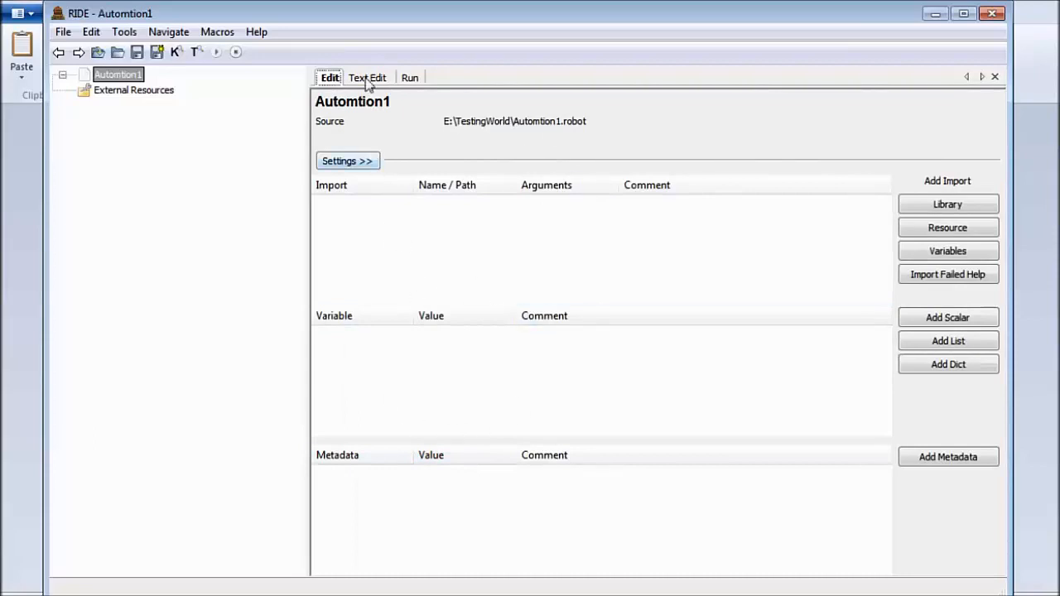
pyautogui.click(368, 78)
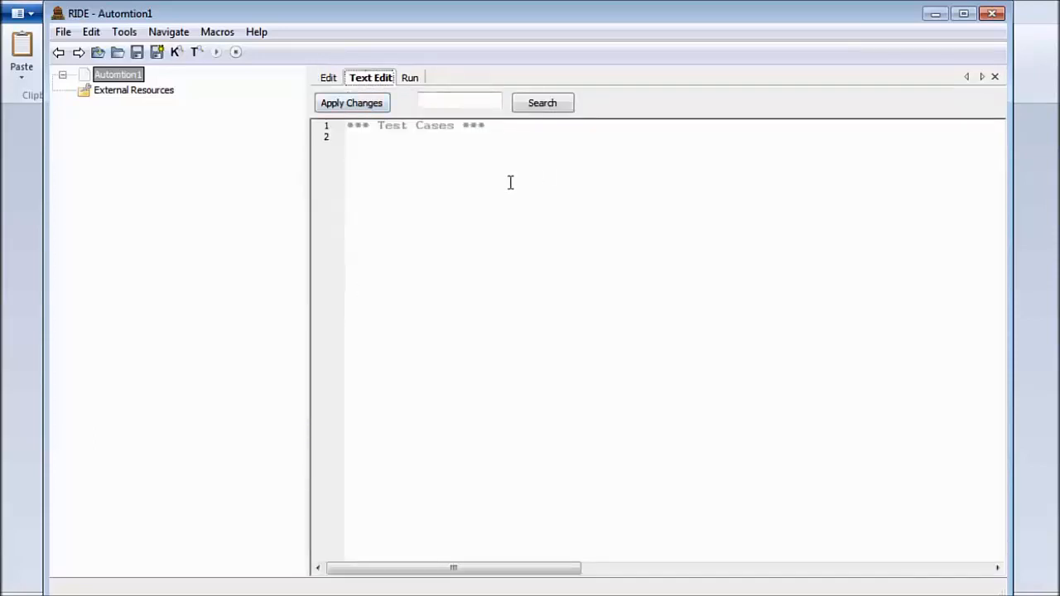
pyautogui.moveTo(357, 65)
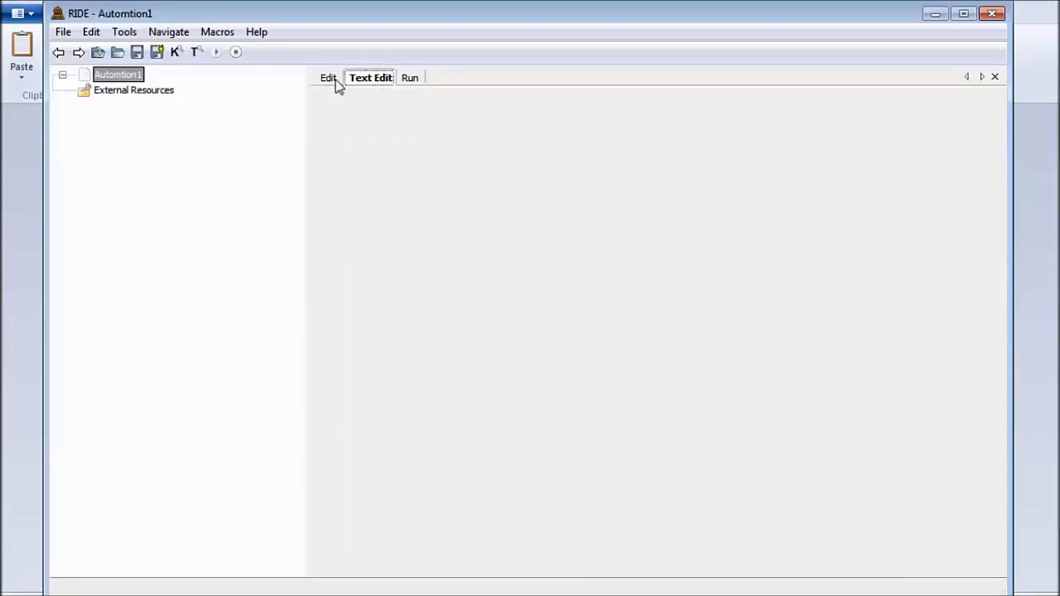
pyautogui.click(370, 78)
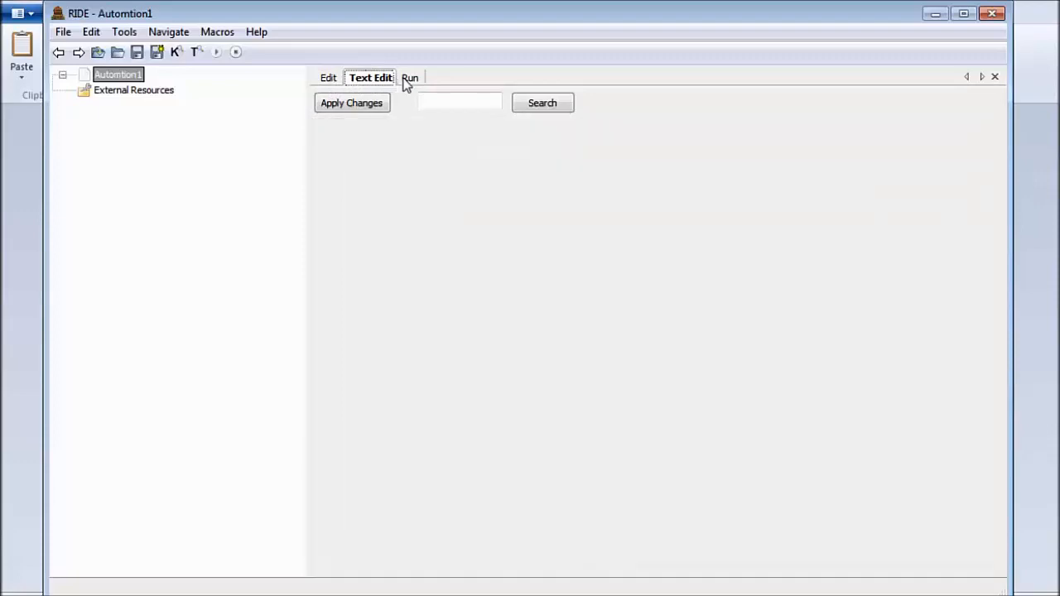
pyautogui.click(411, 77)
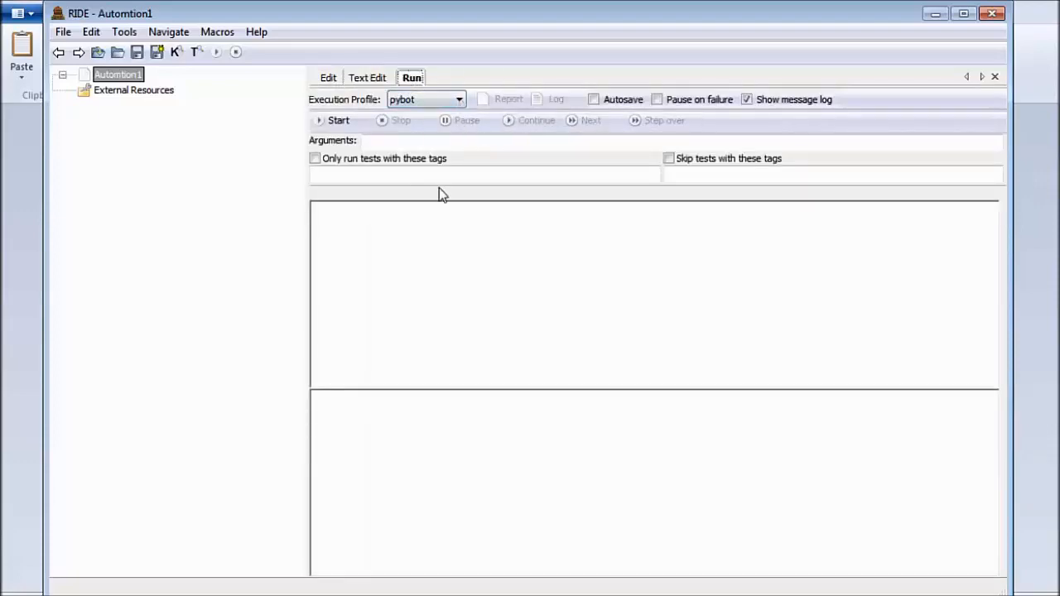
pyautogui.click(410, 77)
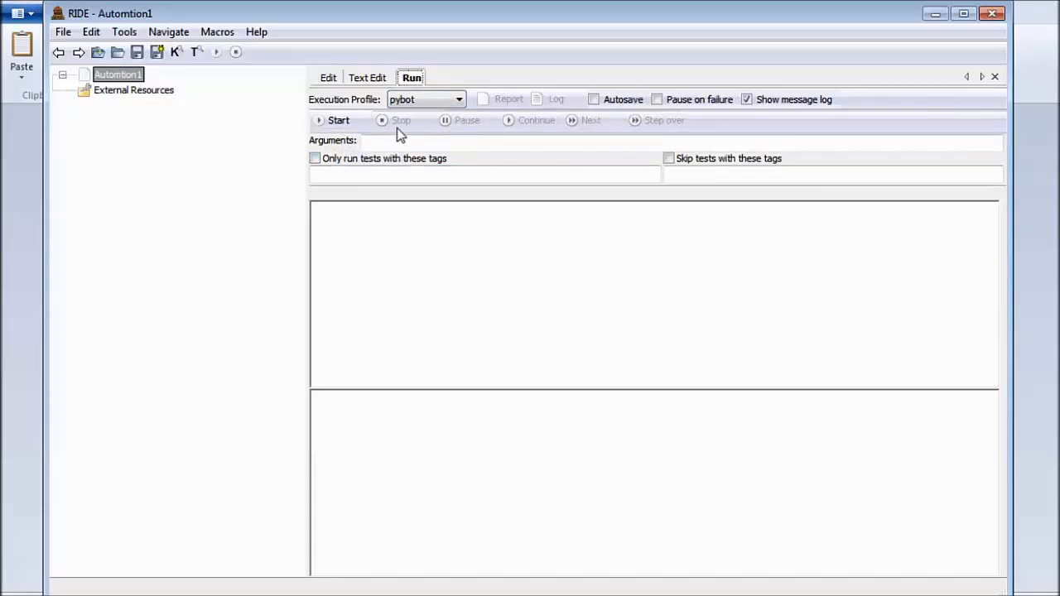
pyautogui.moveTo(557, 133)
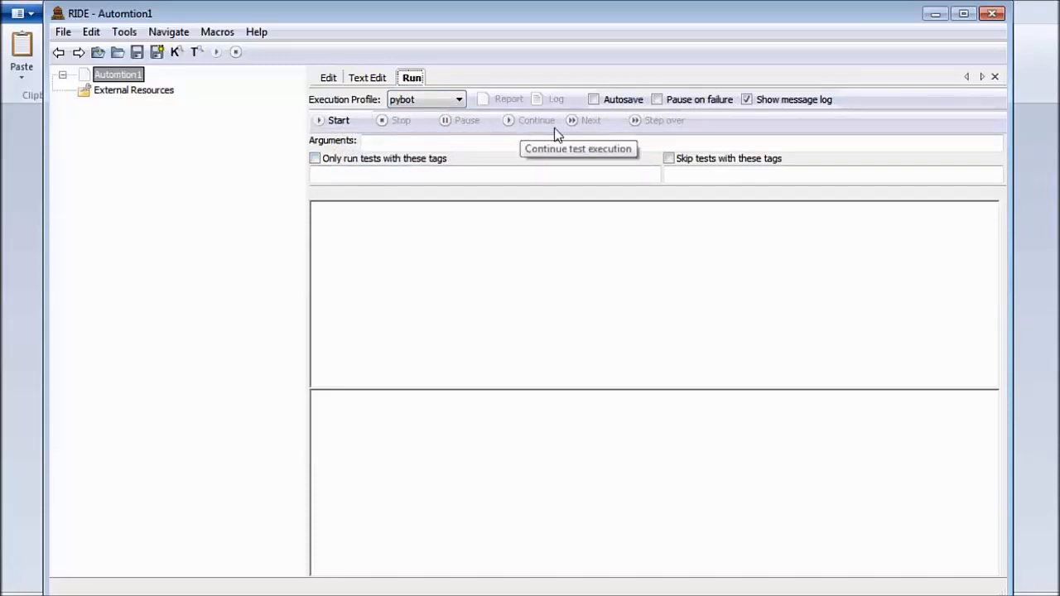
pyautogui.moveTo(497, 133)
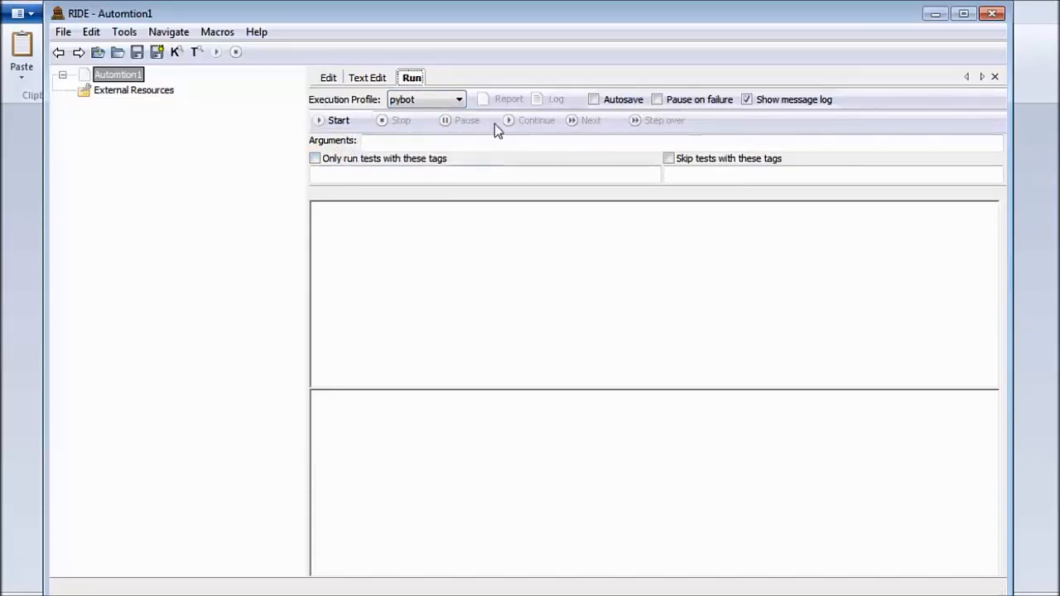
pyautogui.moveTo(493, 106)
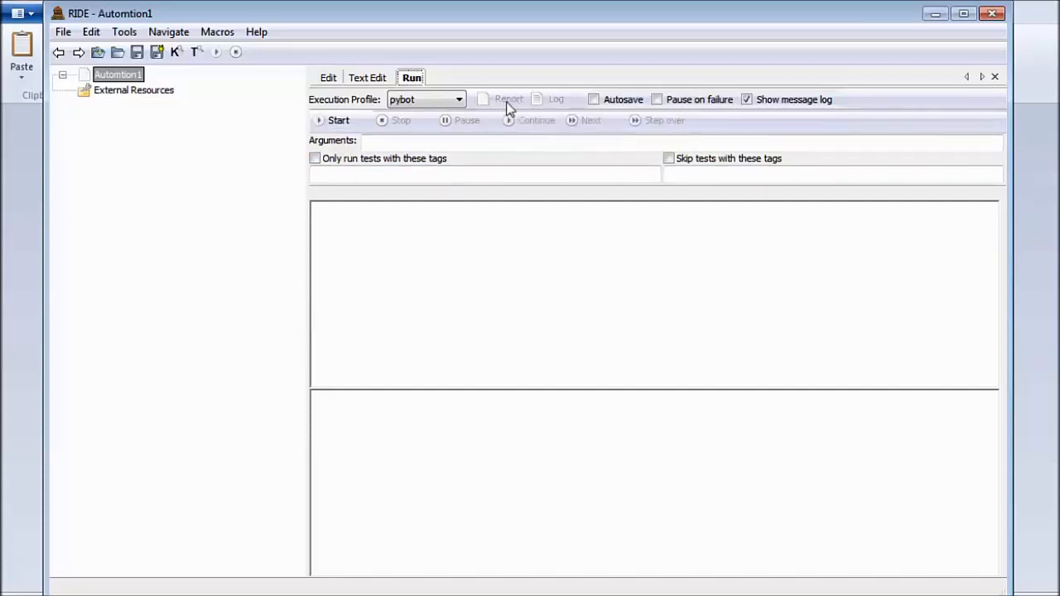
pyautogui.moveTo(509, 112)
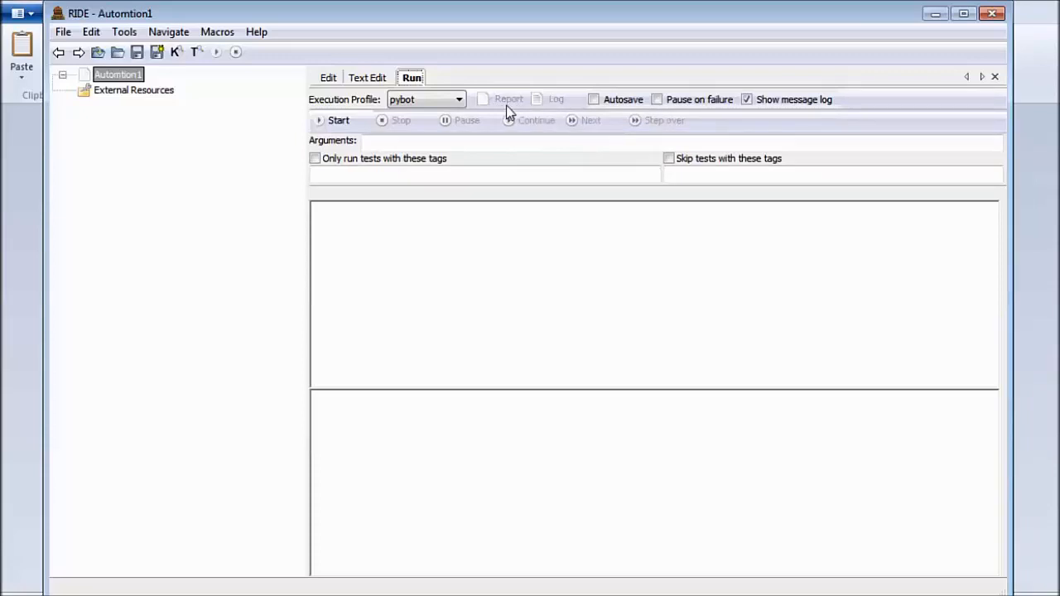
pyautogui.moveTo(515, 109)
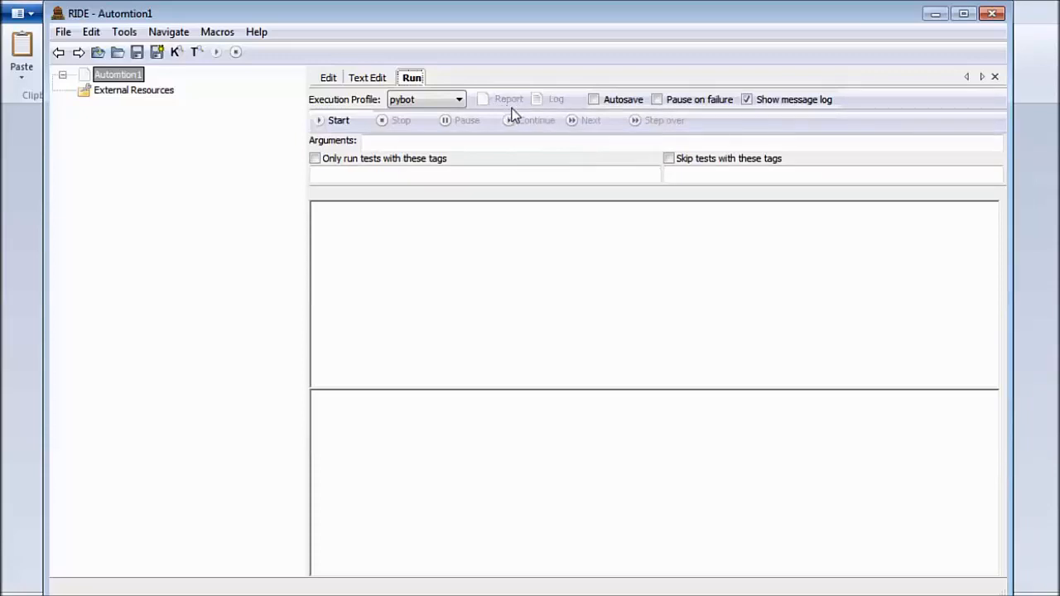
pyautogui.moveTo(550, 107)
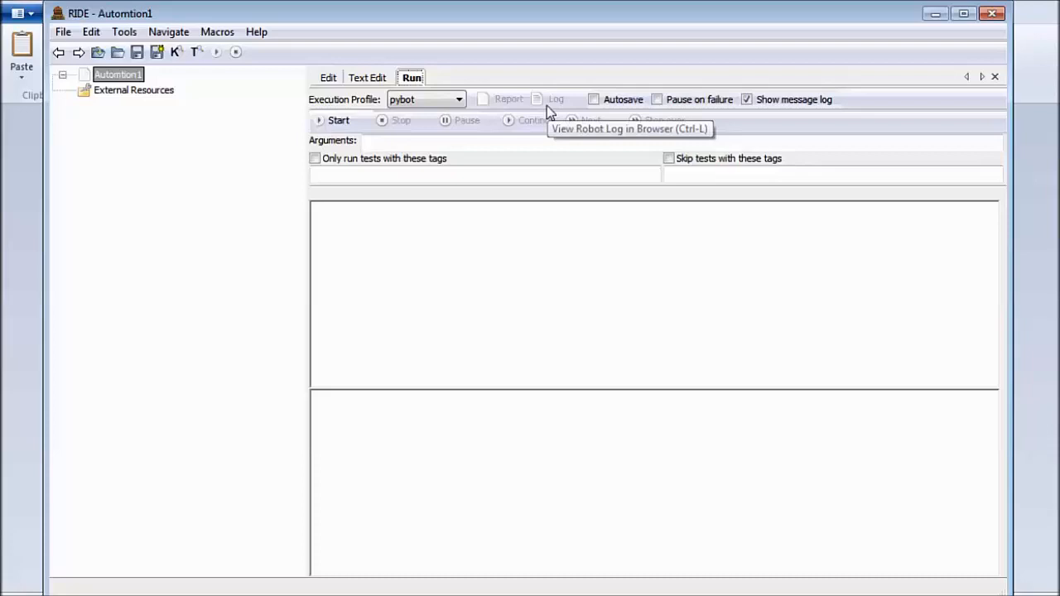
pyautogui.moveTo(522, 310)
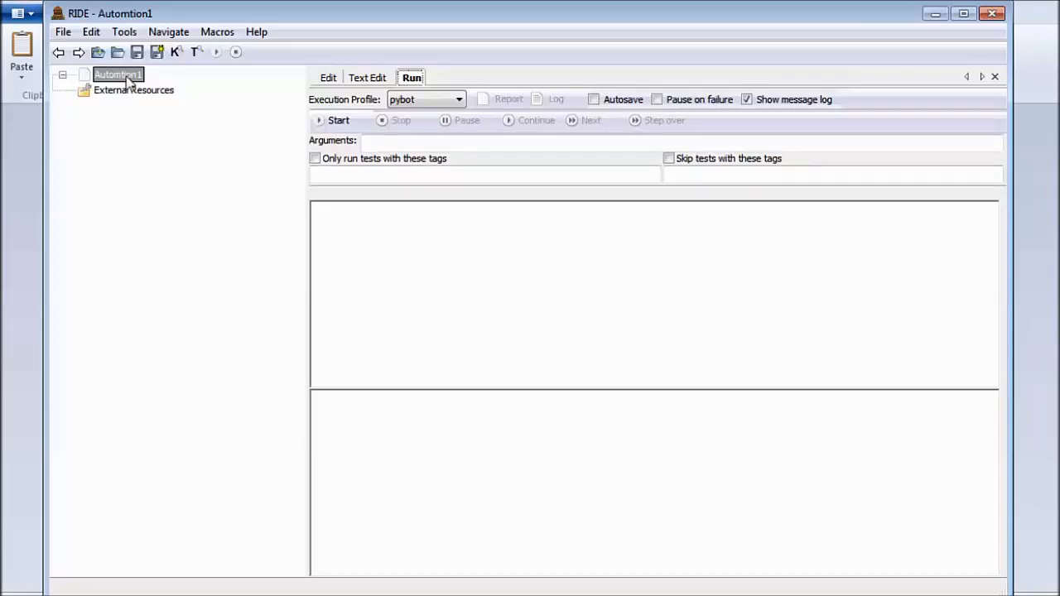
# - Add a new test case 'TC_001' under Automtion1 so its empty settings and keyword grid show
pyautogui.rightClick(116, 75)
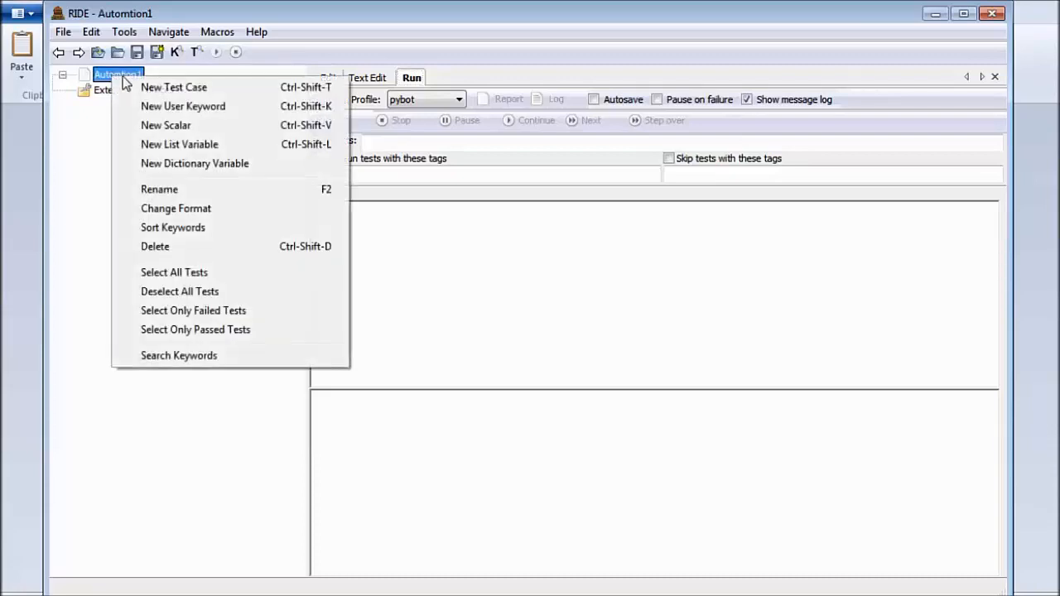
pyautogui.click(174, 86)
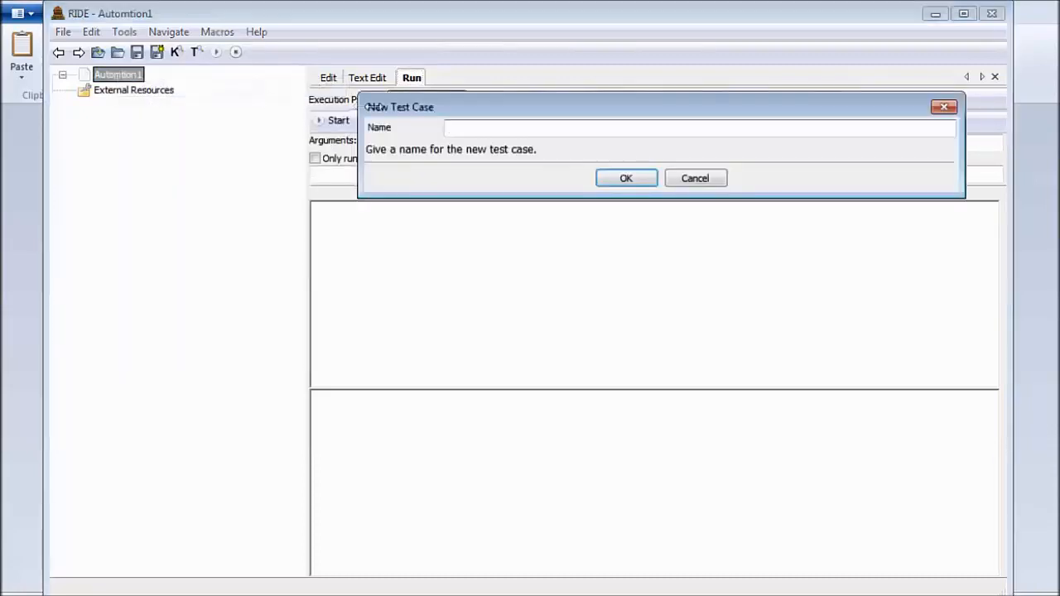
pyautogui.write('TC_001')
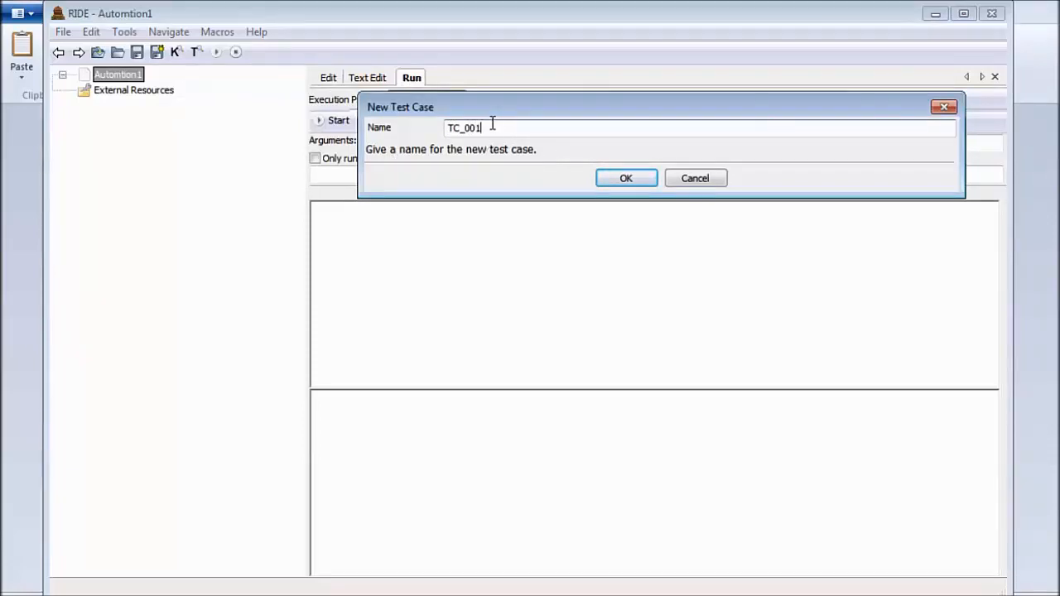
pyautogui.click(626, 179)
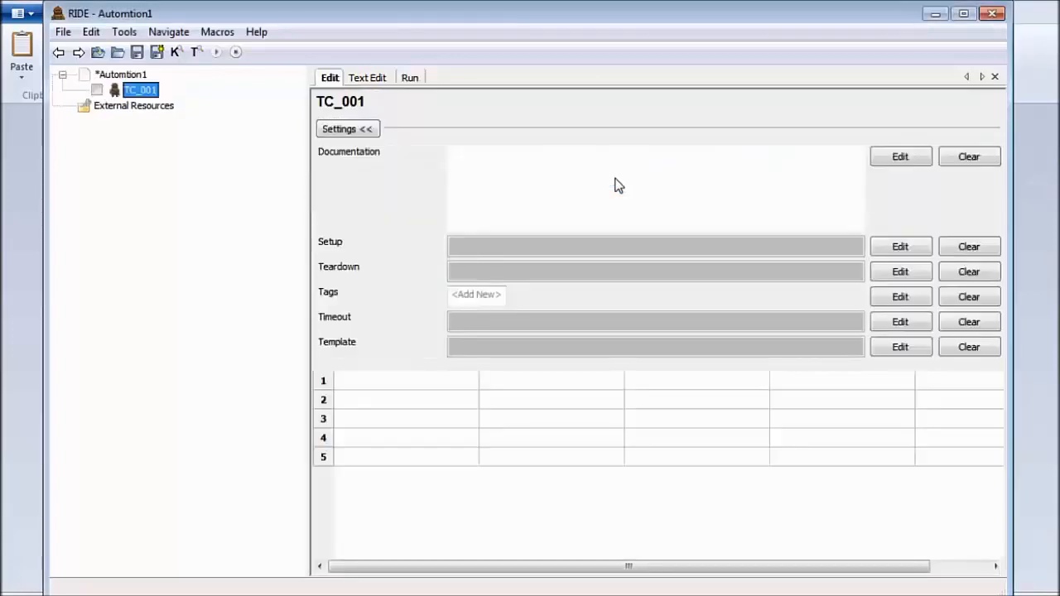
pyautogui.moveTo(96, 98)
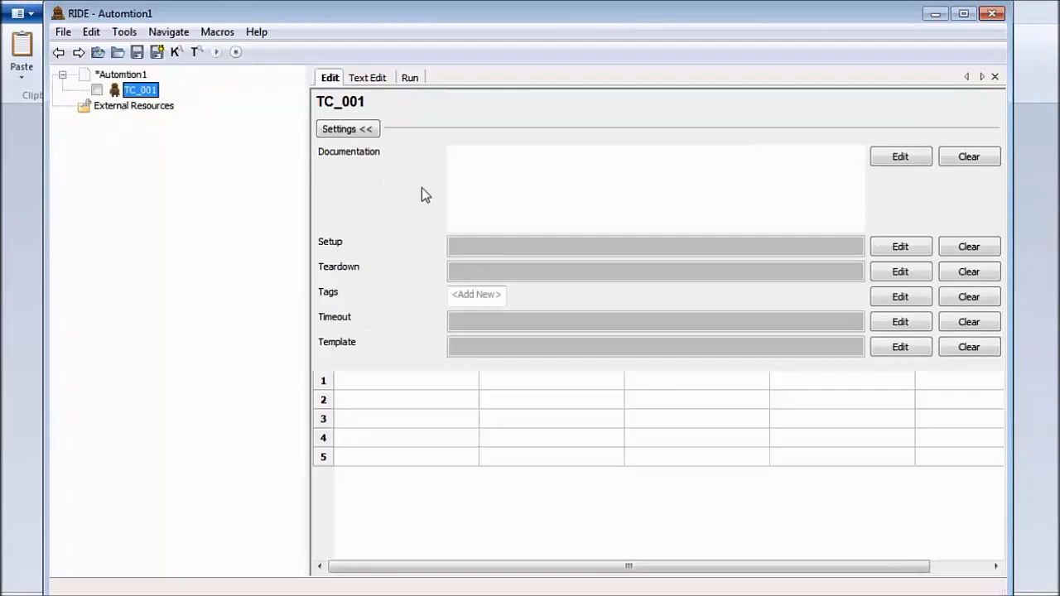
pyautogui.moveTo(340, 106)
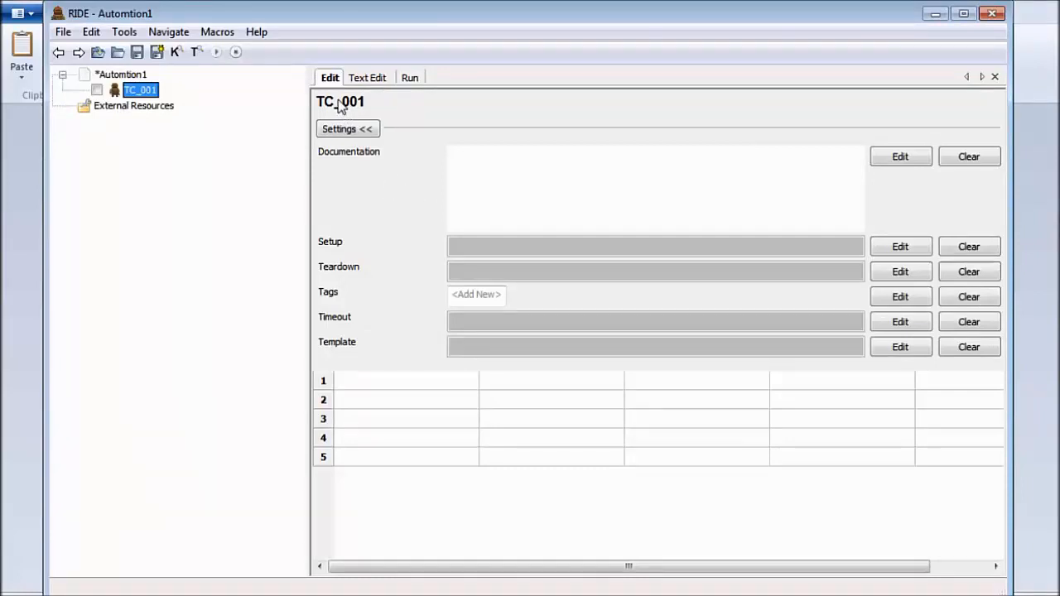
pyautogui.moveTo(472, 266)
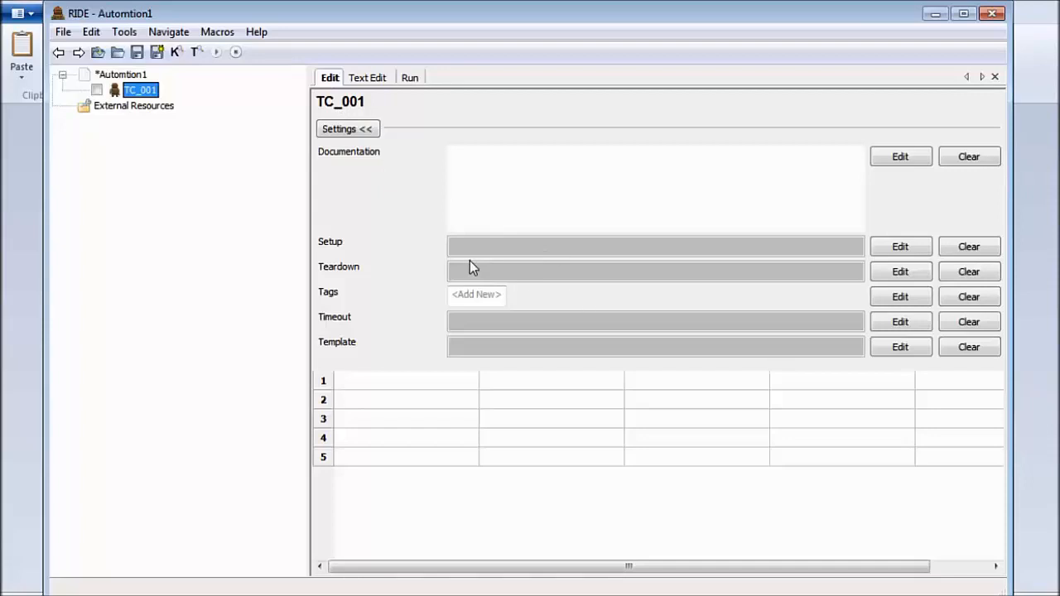
pyautogui.moveTo(828, 374)
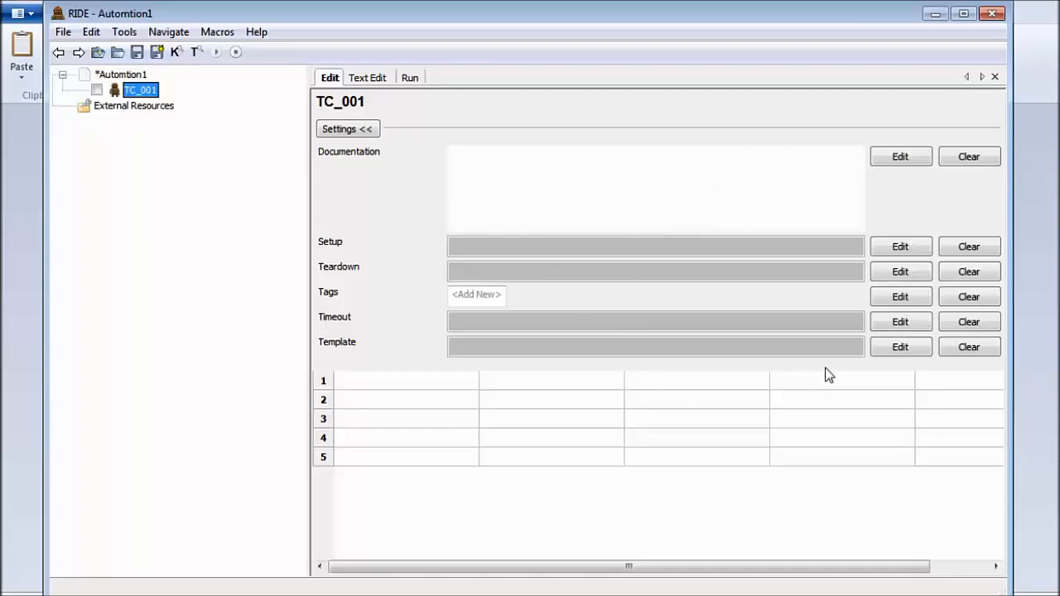
pyautogui.moveTo(356, 79)
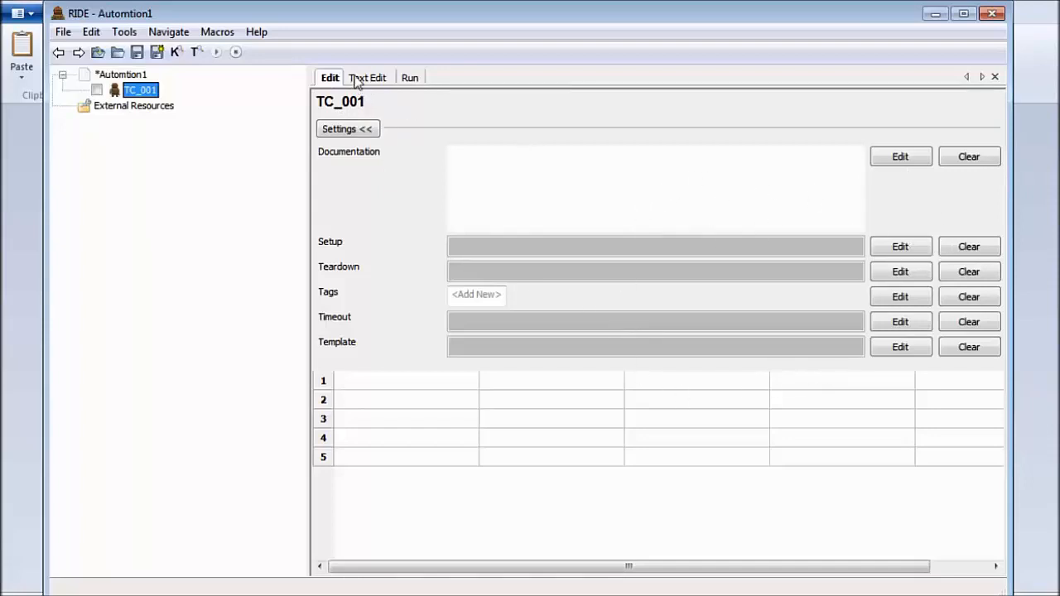
pyautogui.click(367, 78)
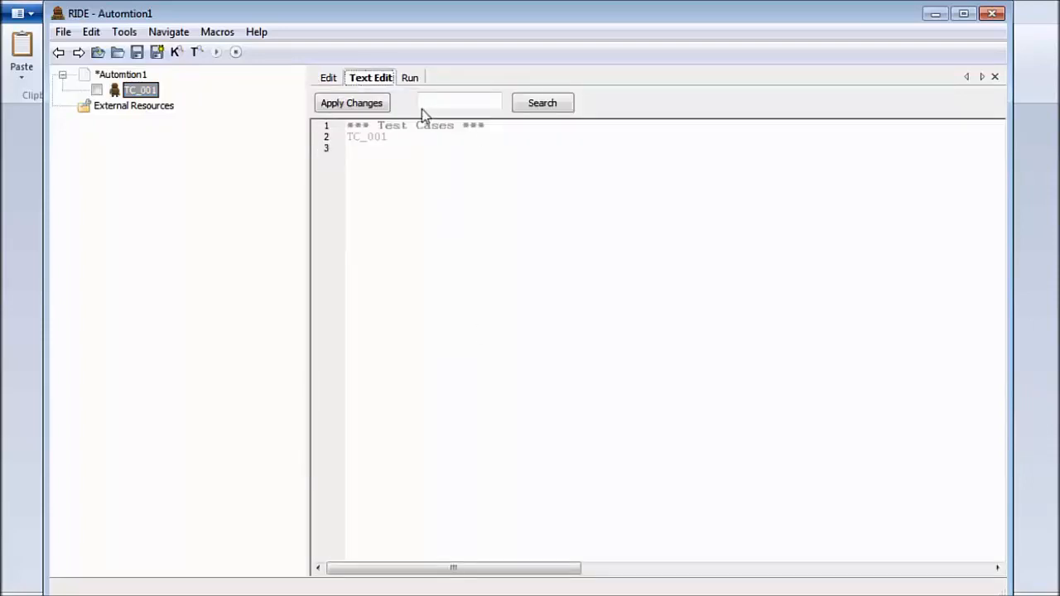
pyautogui.click(411, 78)
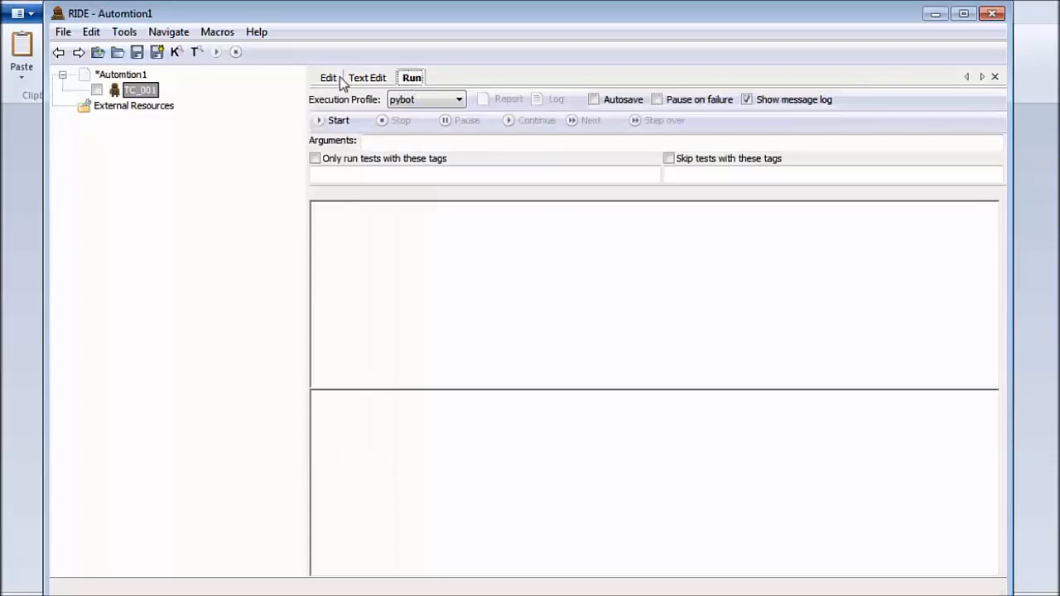
pyautogui.click(326, 78)
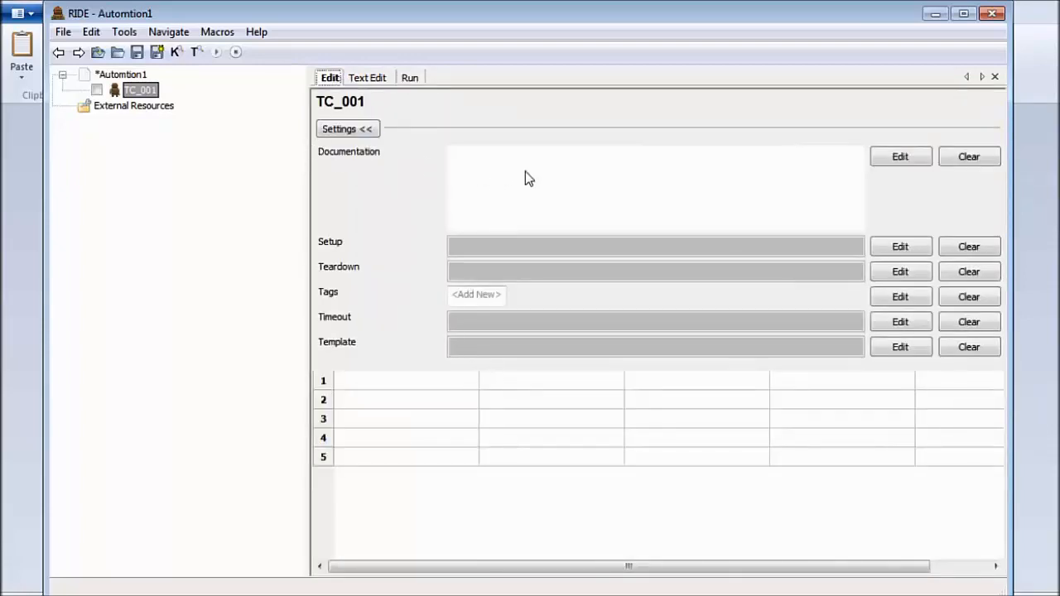
pyautogui.moveTo(331, 254)
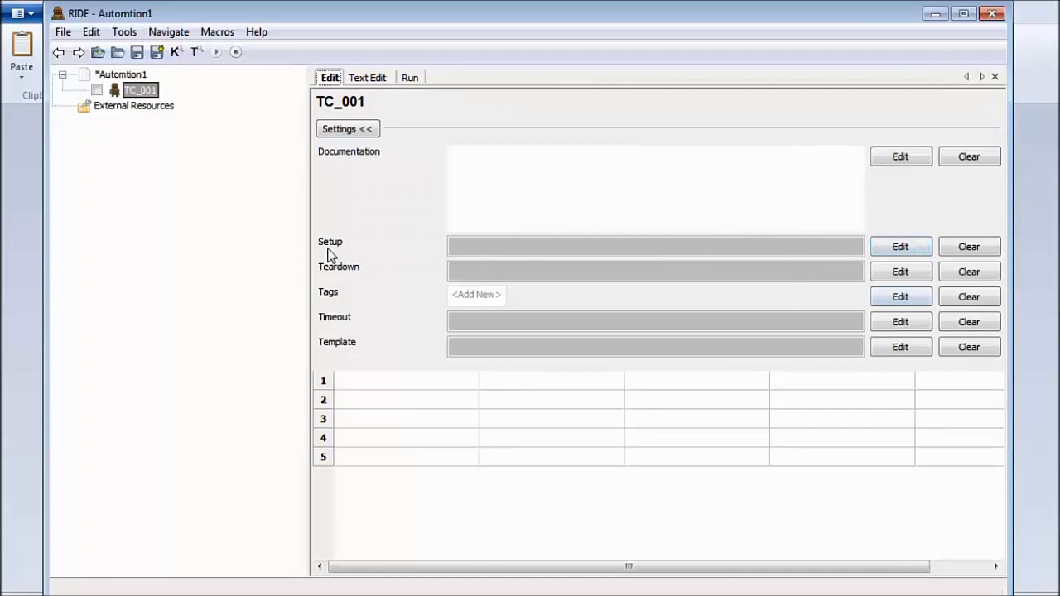
pyautogui.moveTo(371, 308)
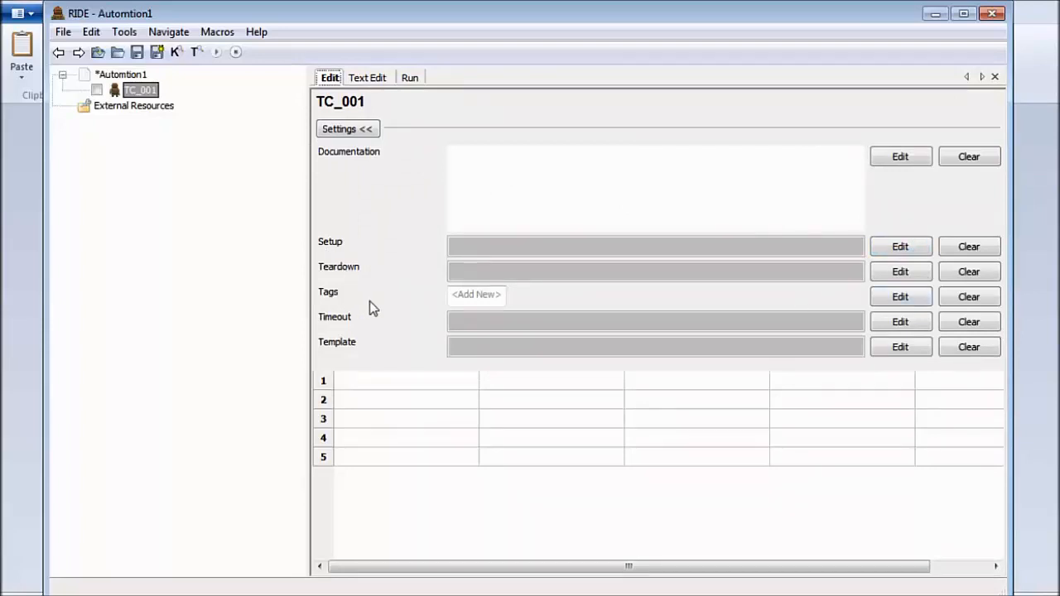
pyautogui.moveTo(404, 414)
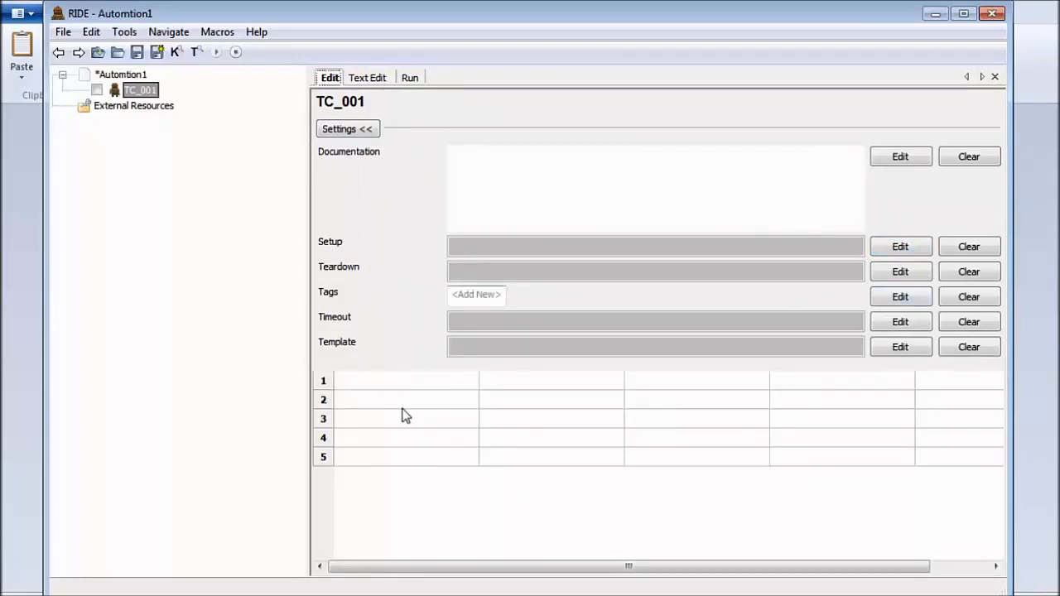
pyautogui.moveTo(361, 399)
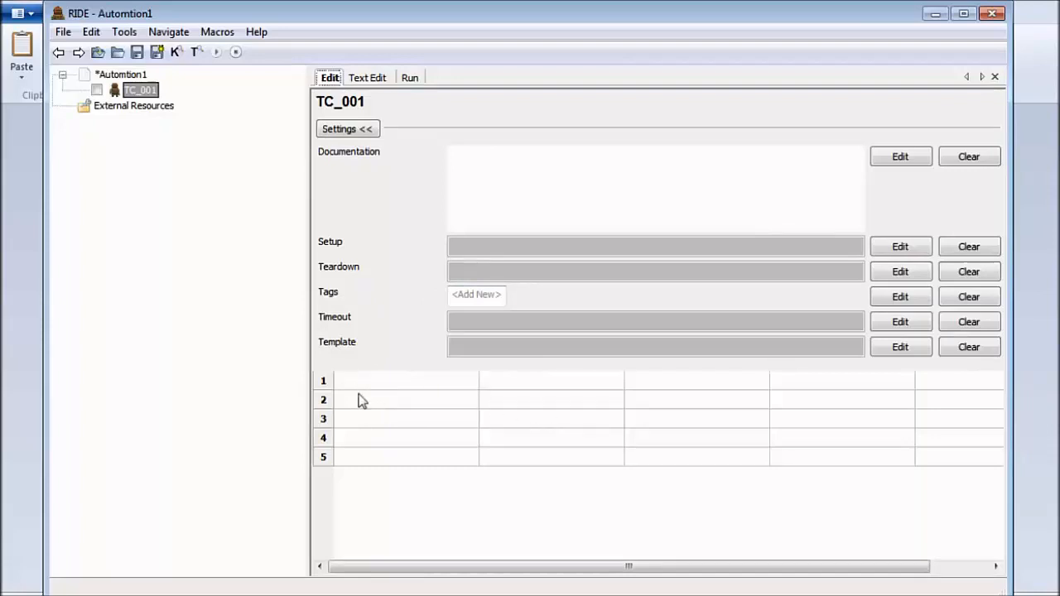
pyautogui.moveTo(560, 447)
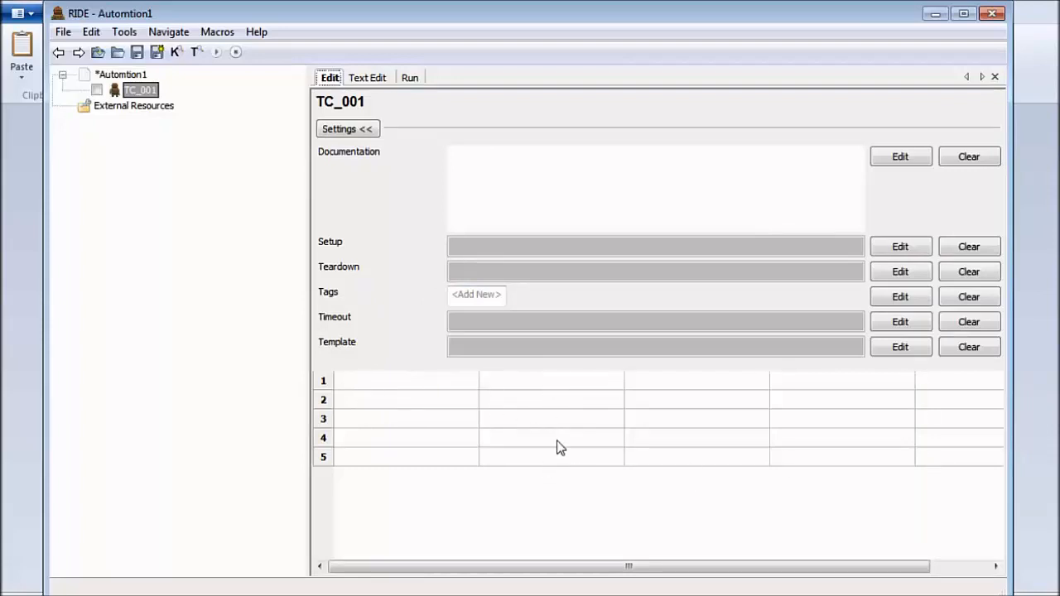
pyautogui.moveTo(578, 427)
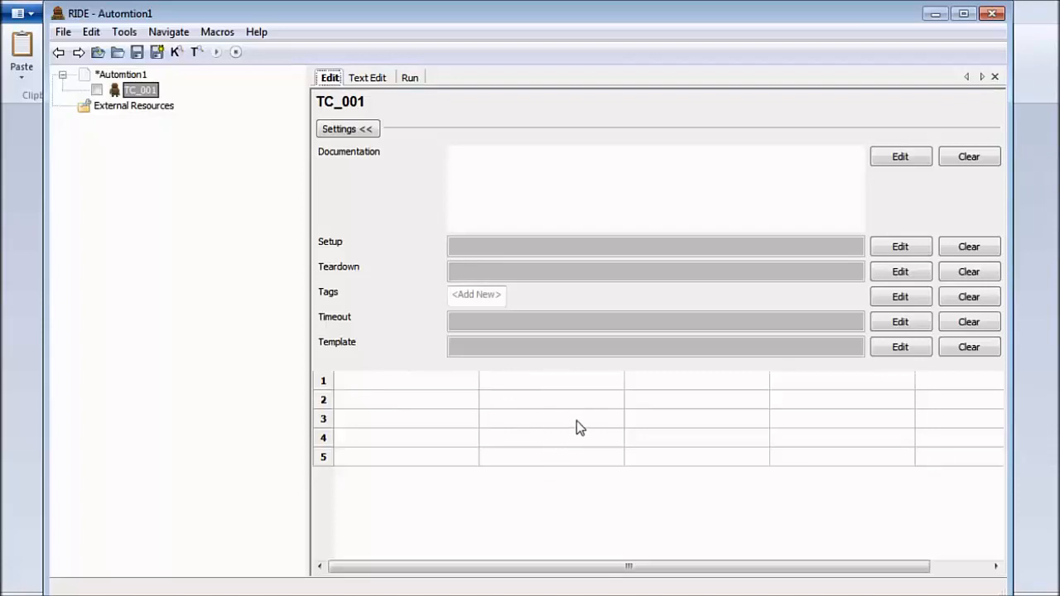
pyautogui.moveTo(321, 247)
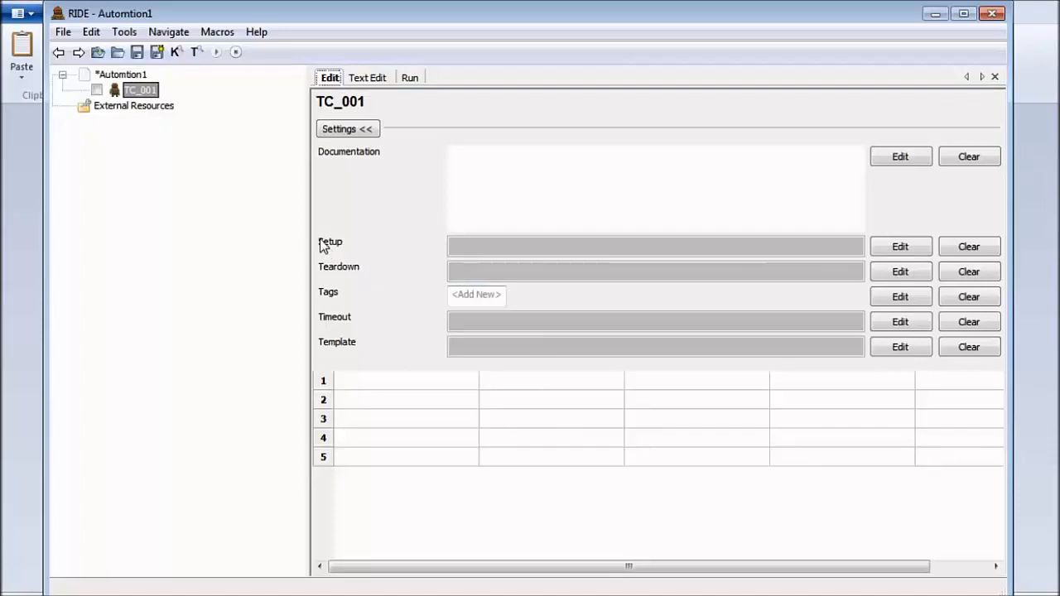
pyautogui.moveTo(347, 275)
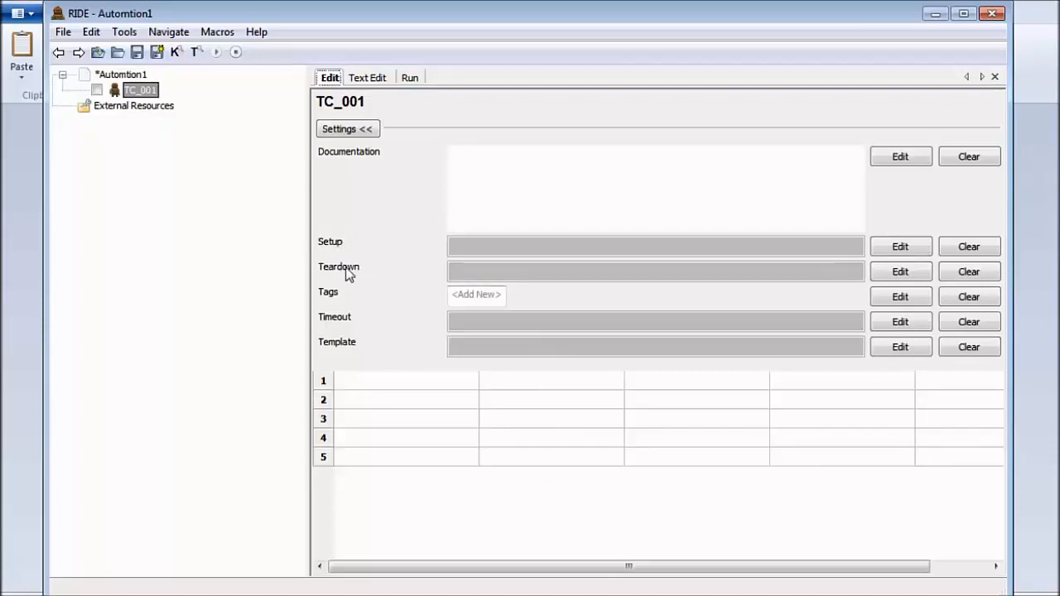
pyautogui.moveTo(360, 281)
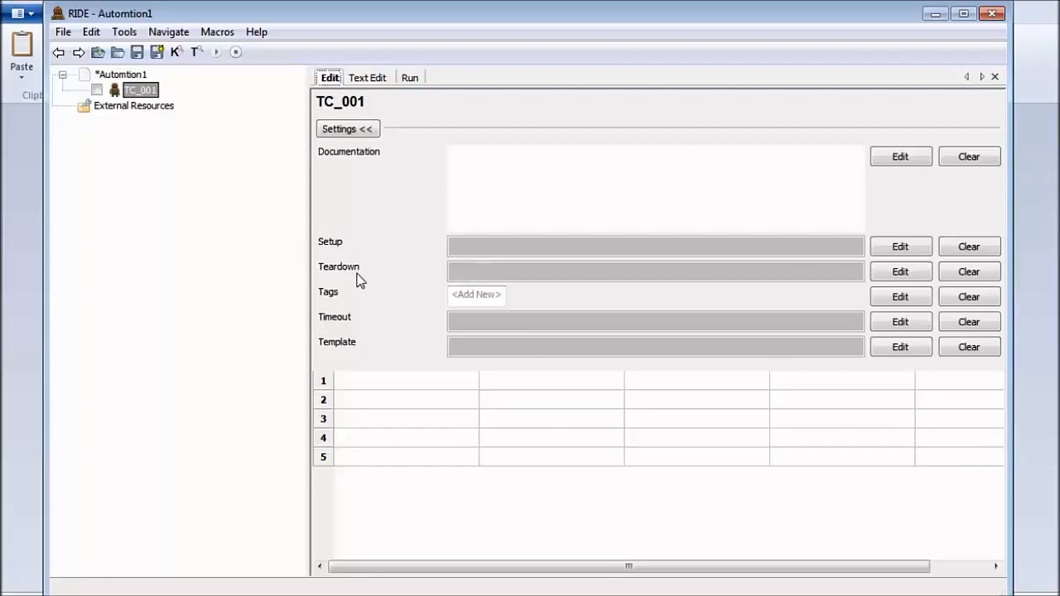
pyautogui.moveTo(348, 217)
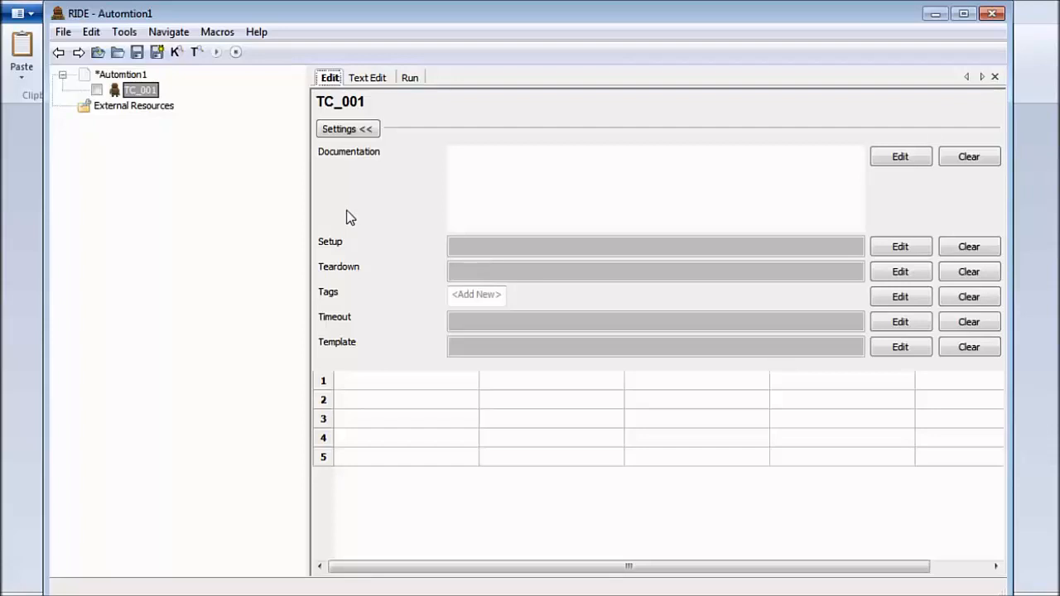
pyautogui.click(120, 73)
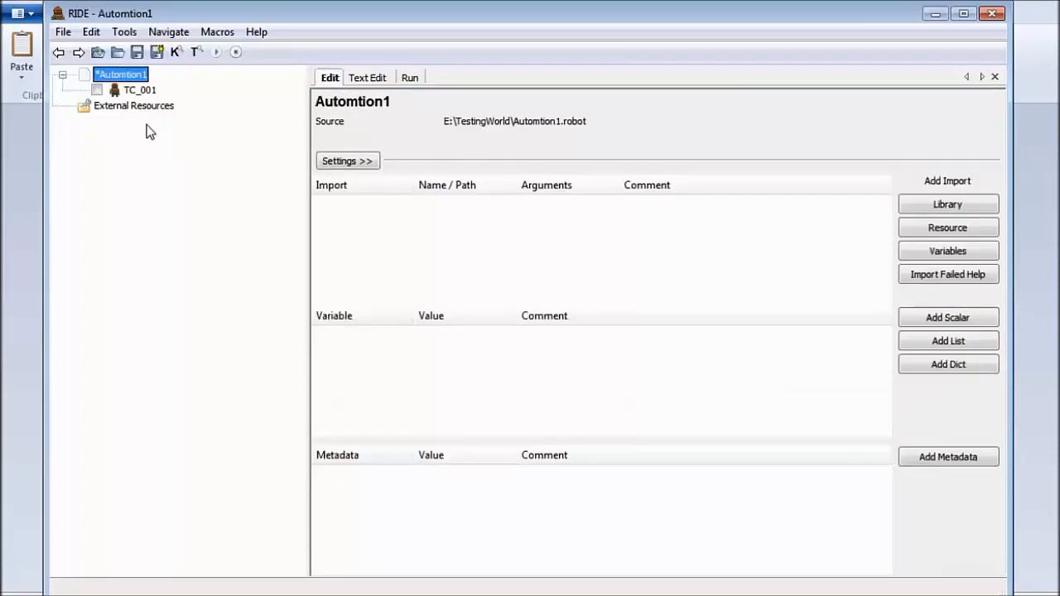
pyautogui.moveTo(123, 89)
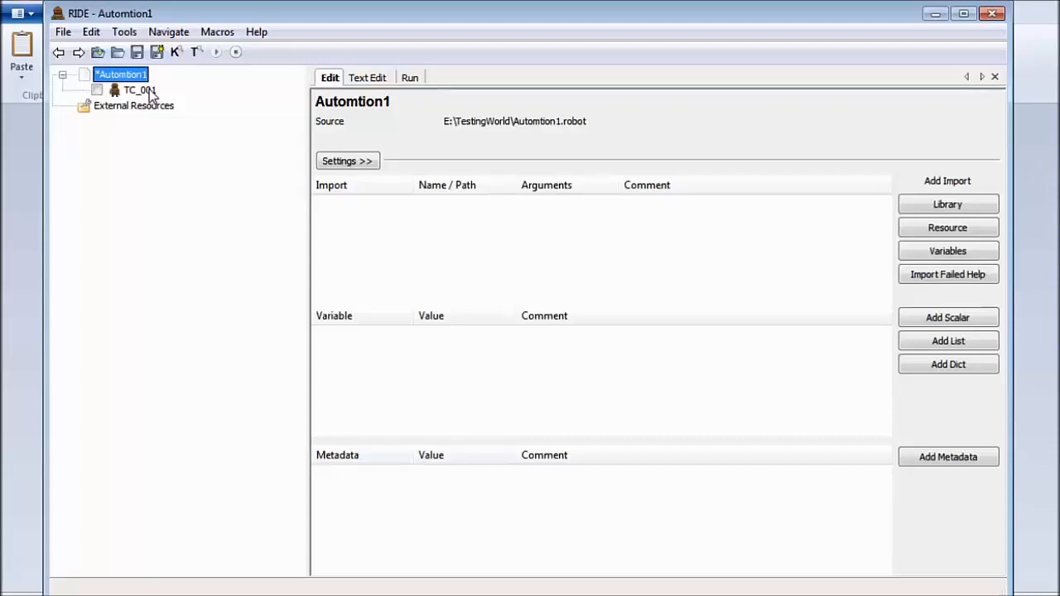
pyautogui.moveTo(152, 113)
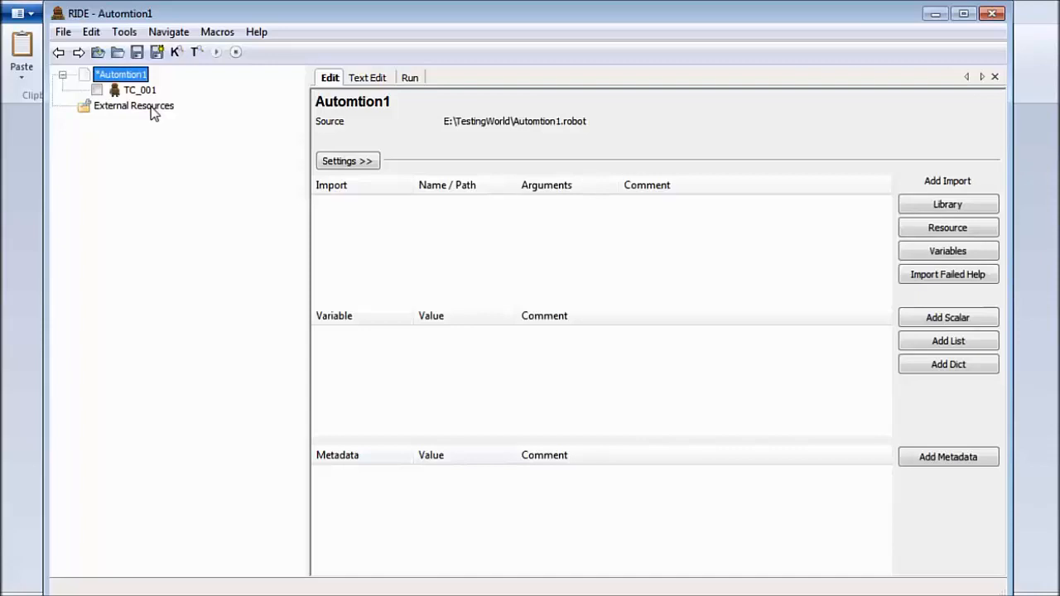
pyautogui.moveTo(274, 93)
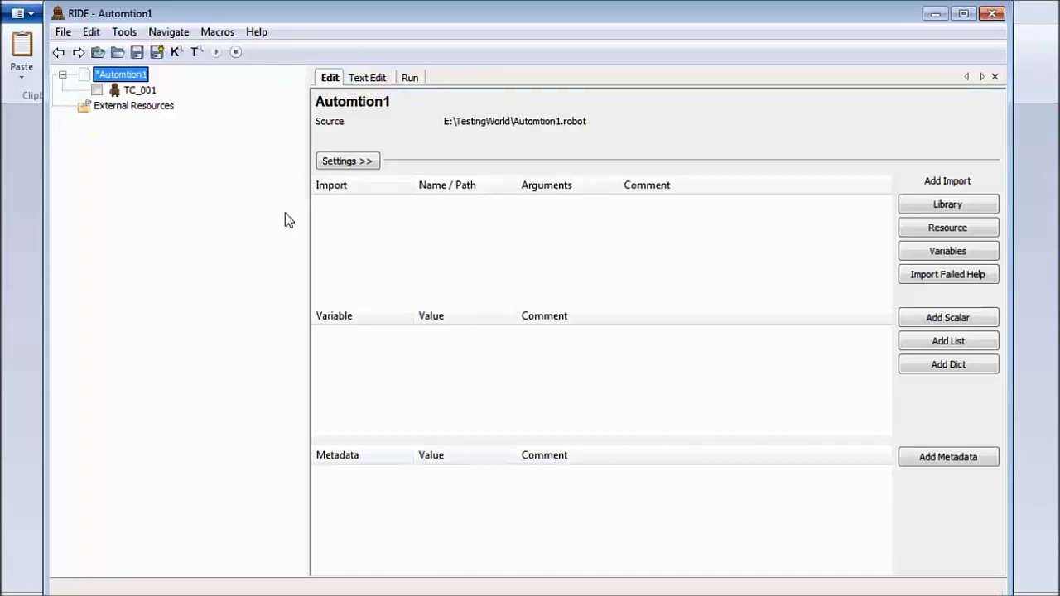
pyautogui.moveTo(139, 99)
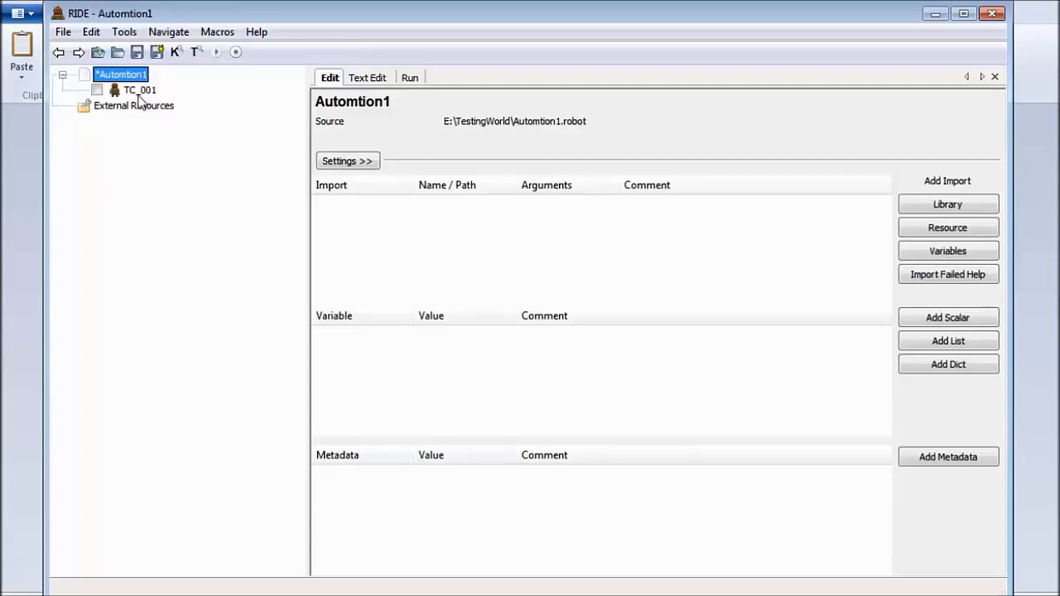
pyautogui.click(139, 90)
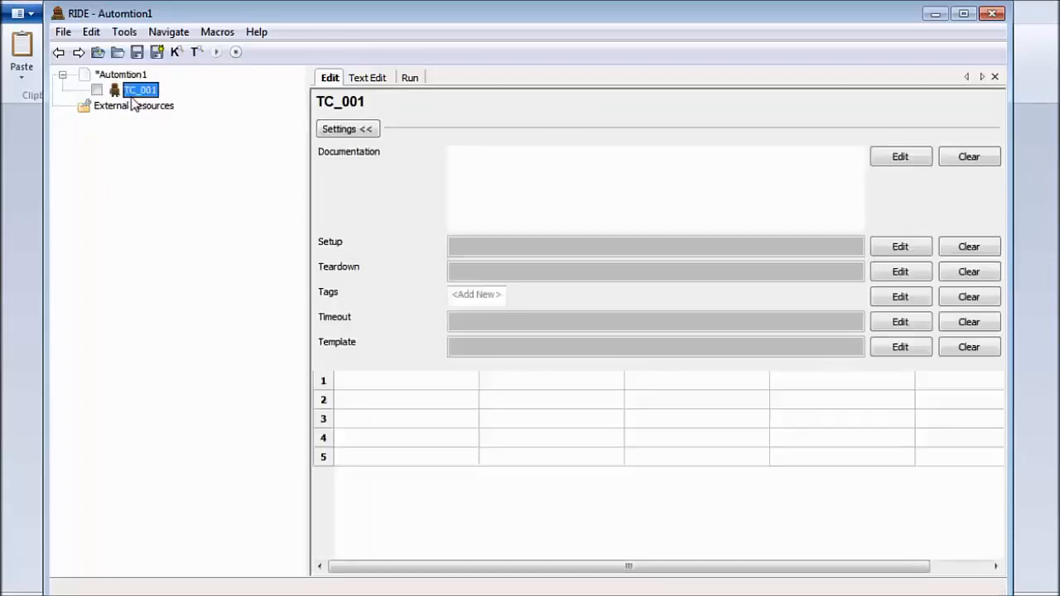
pyautogui.moveTo(603, 481)
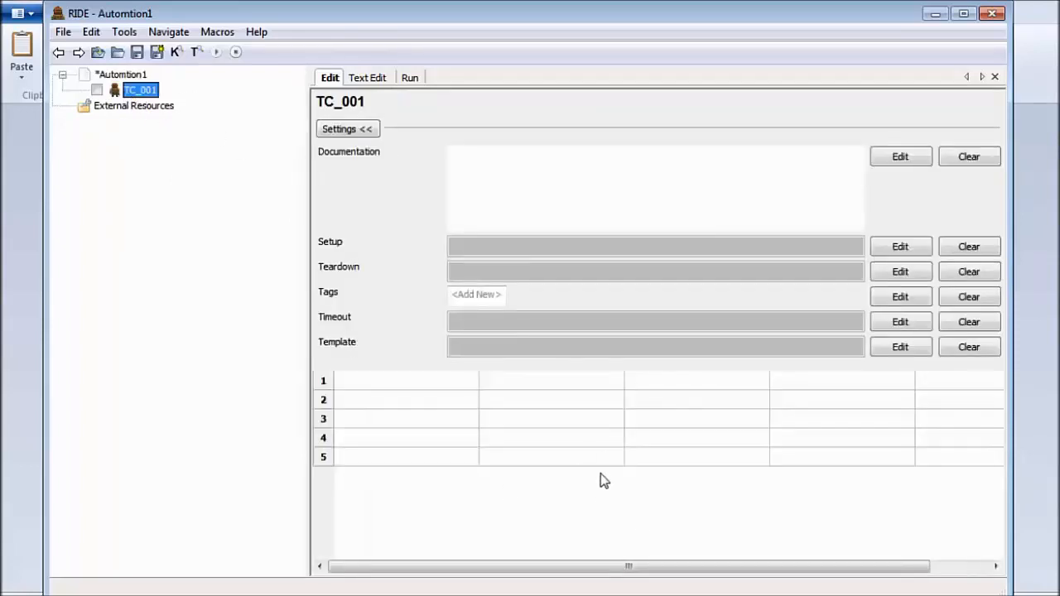